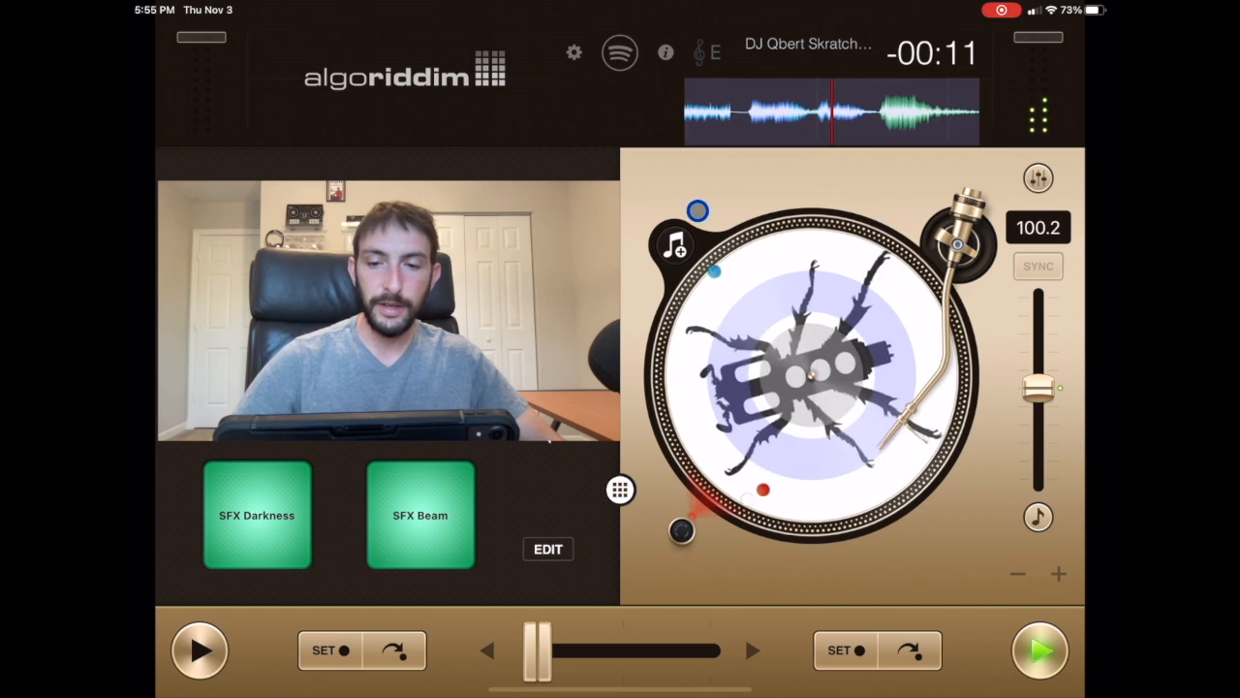
View the djay Songs library, then switch over to Spotify's home screen
left_click(680, 244)
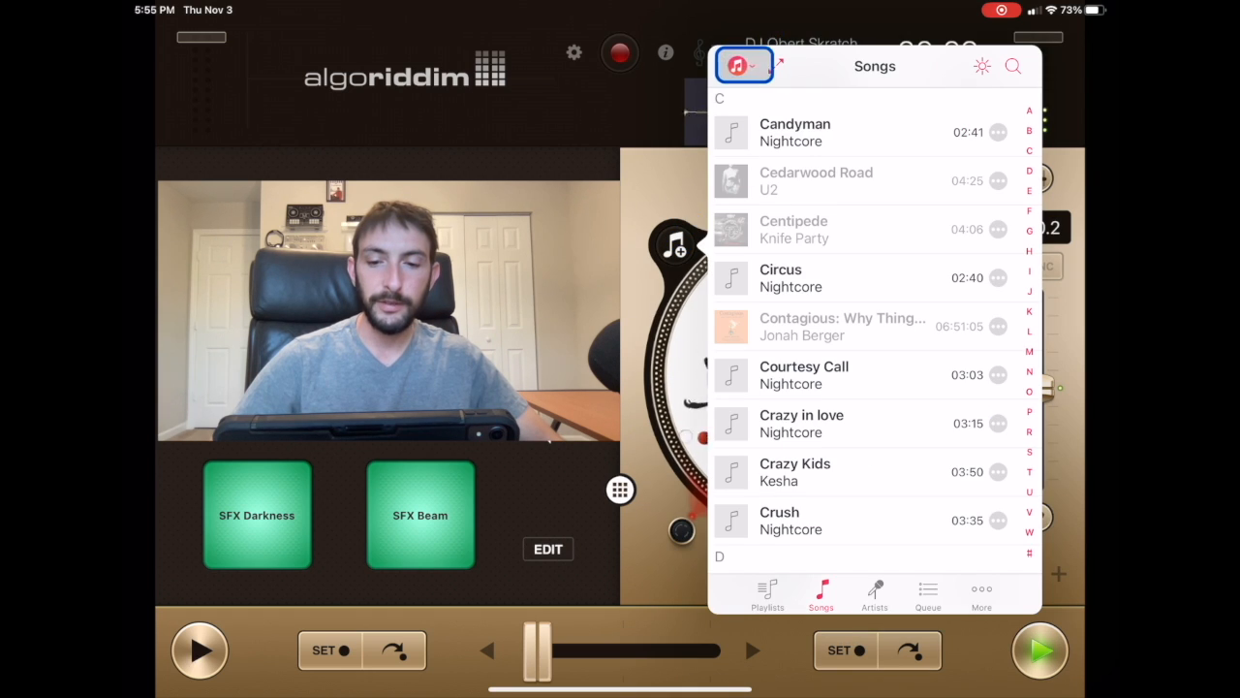
left_click(740, 66)
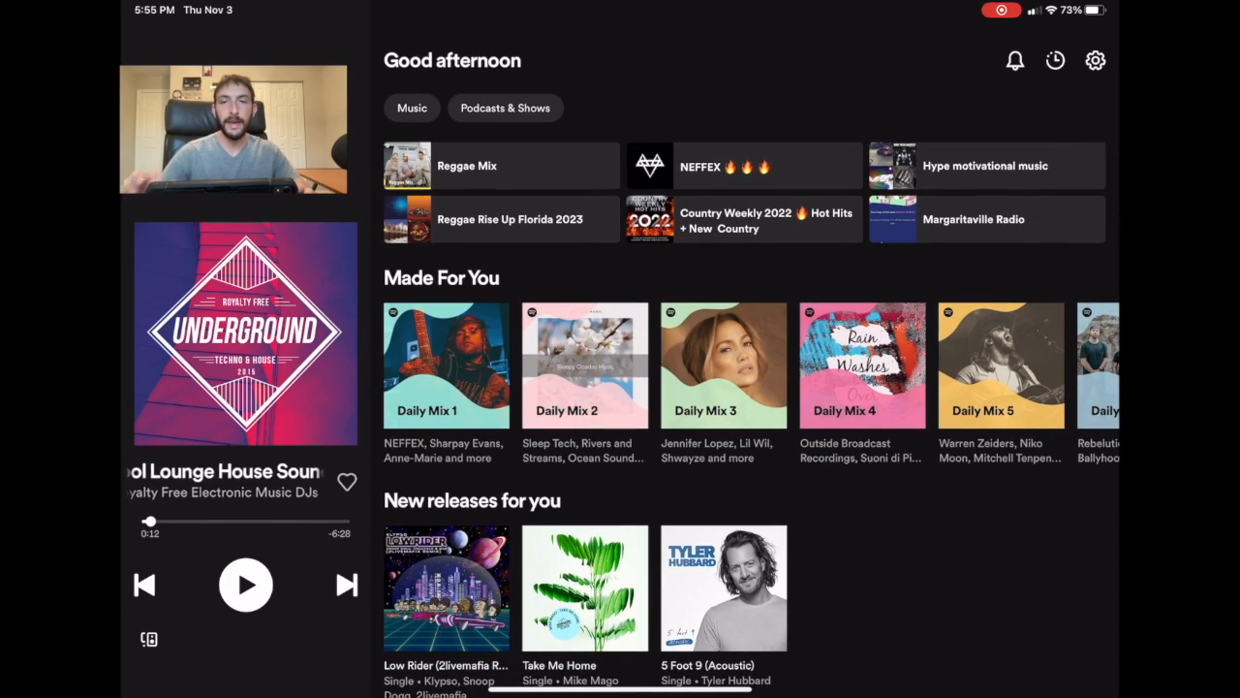
Go into Settings > Playback and switch Automix off
left_click(1093, 58)
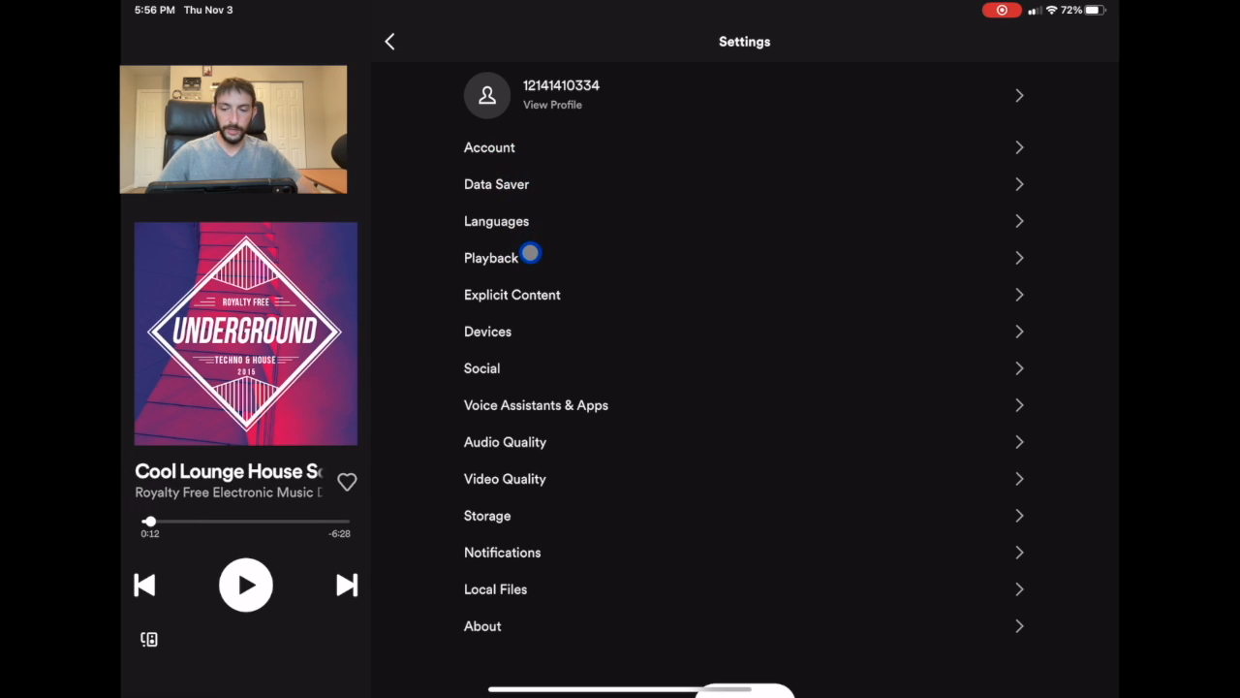
left_click(492, 256)
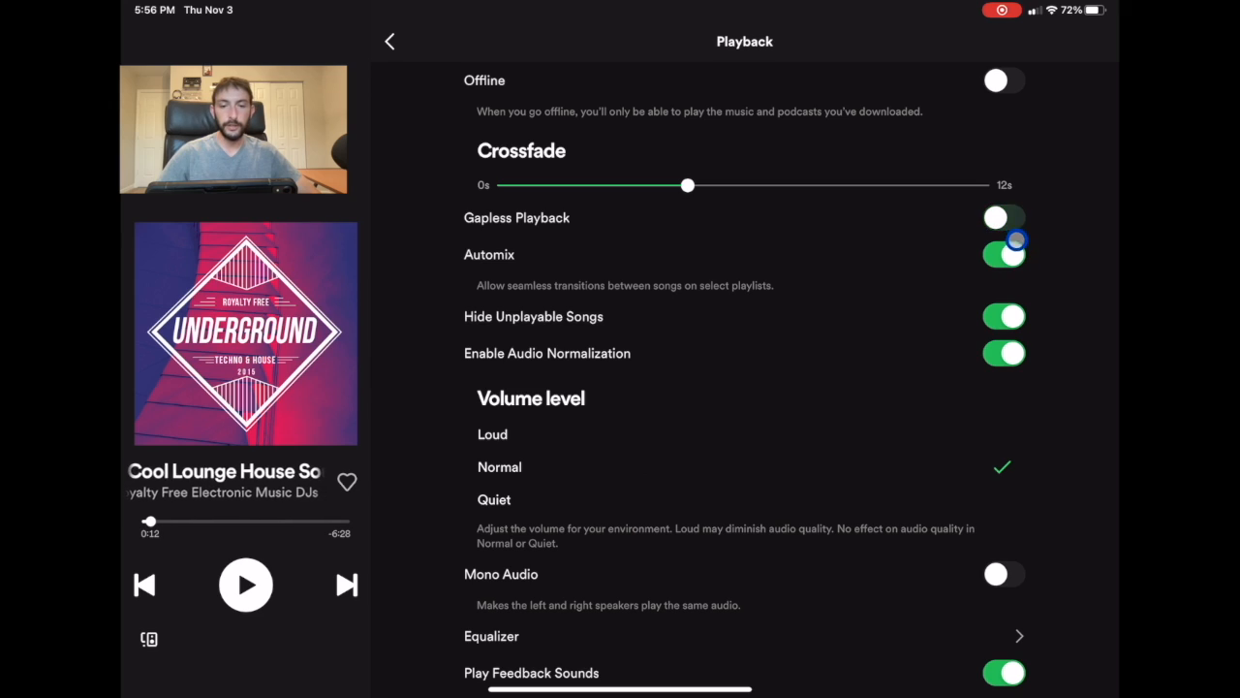
left_click(1003, 254)
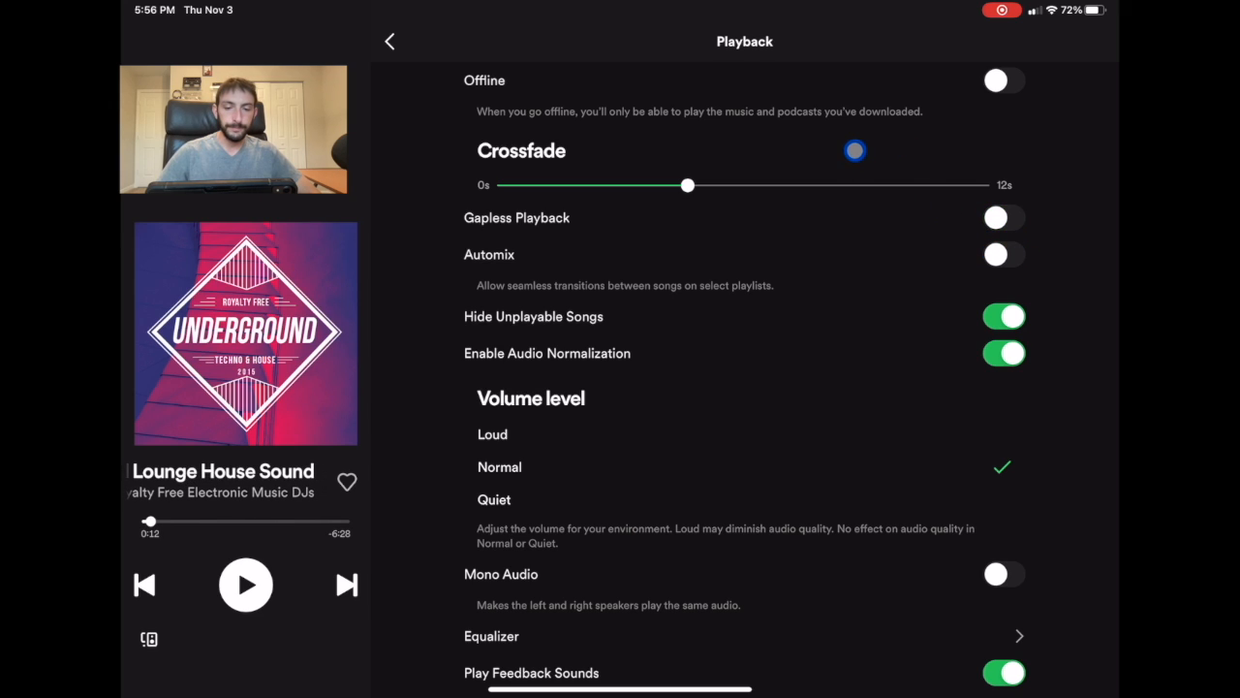
Drag the Crossfade slider fully left so crossfade is Off
left_click_drag(686, 186, 502, 186)
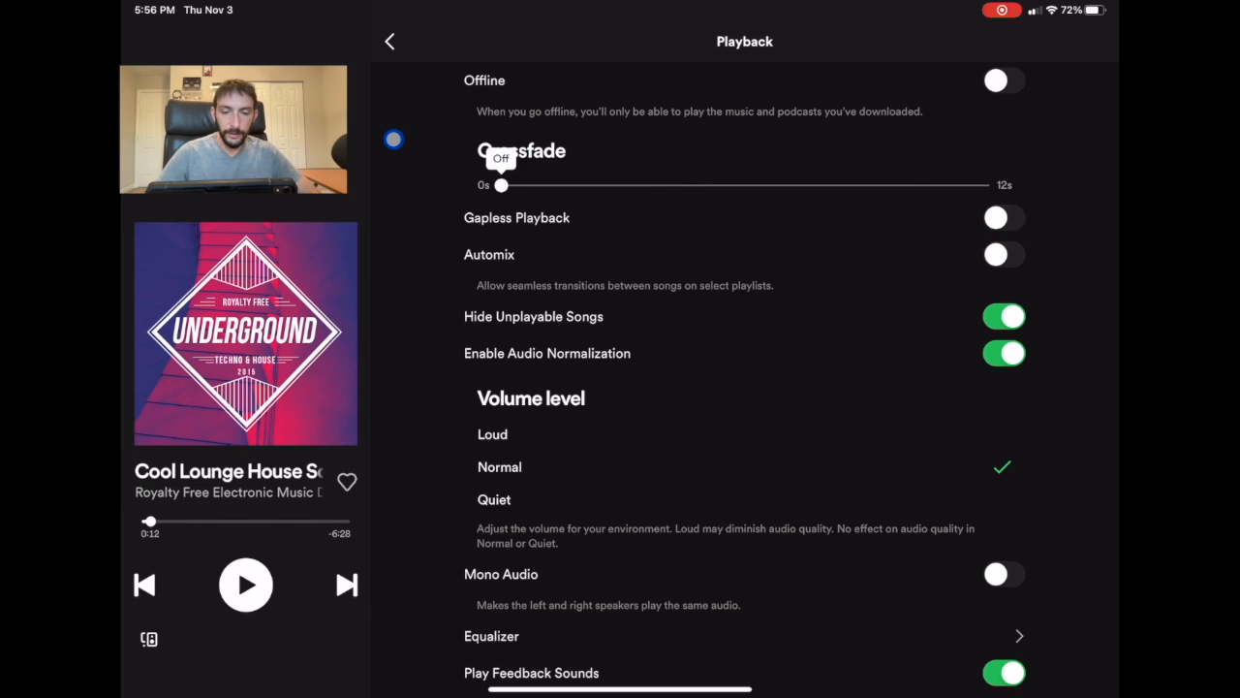
scroll("down", 3)
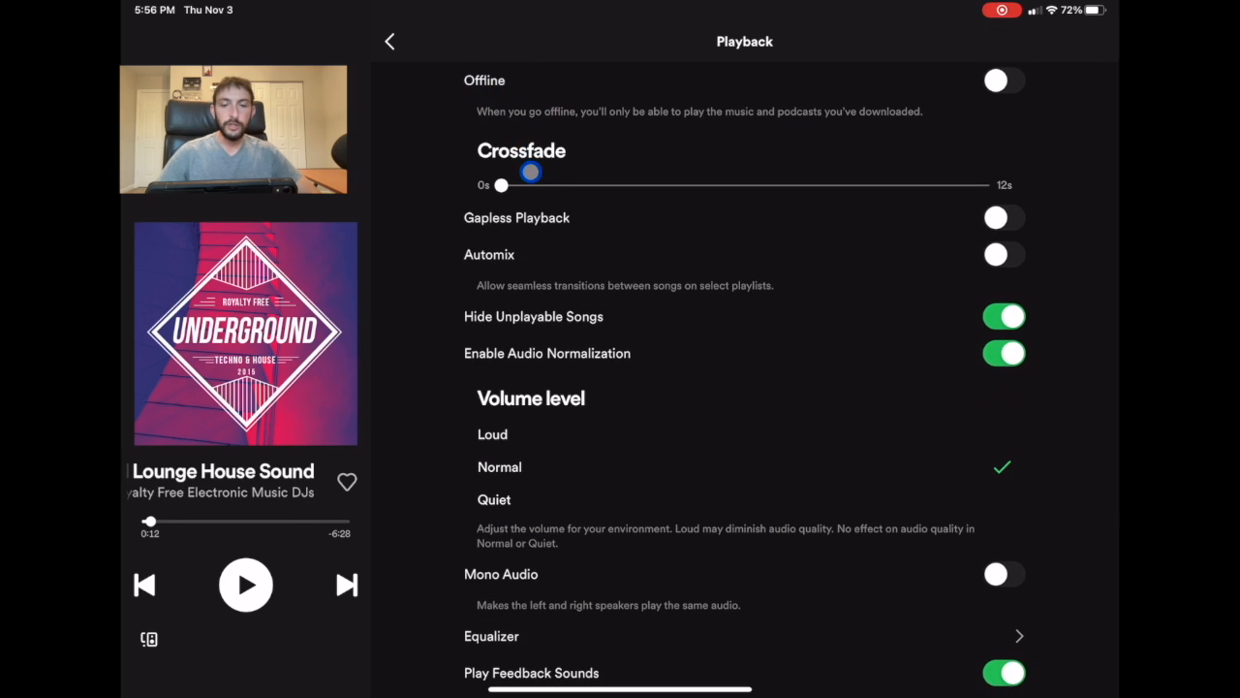
scroll("down", 3)
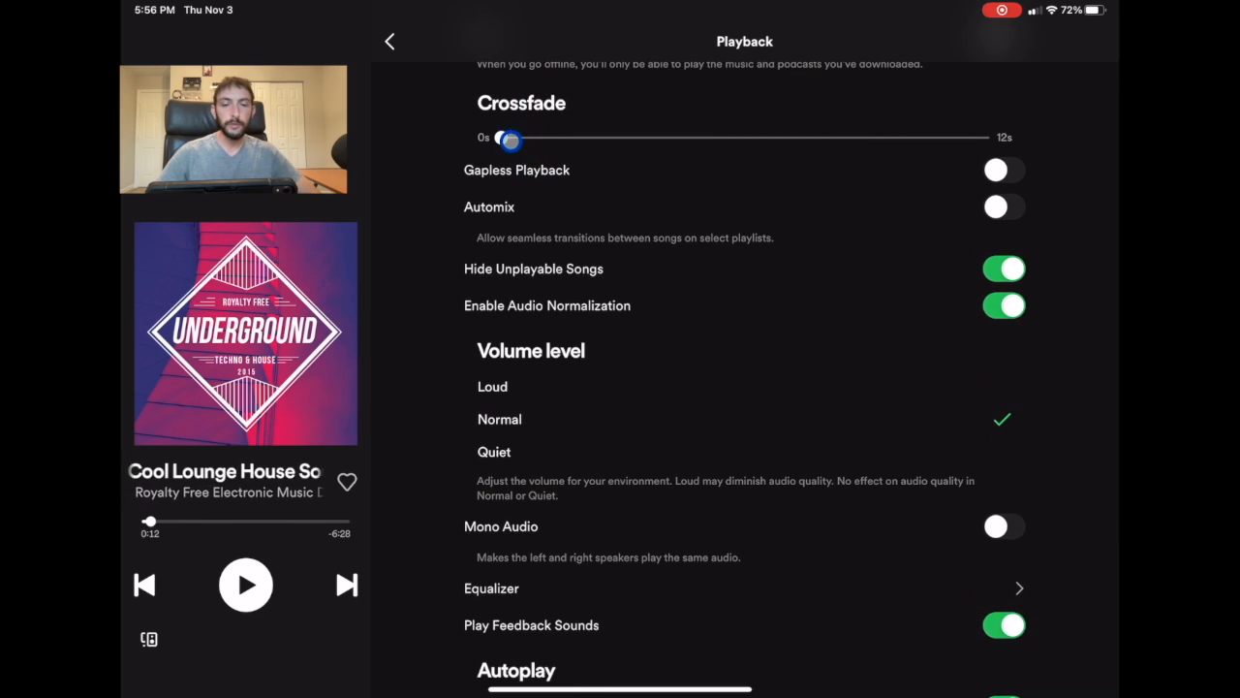
left_click_drag(511, 139, 484, 140)
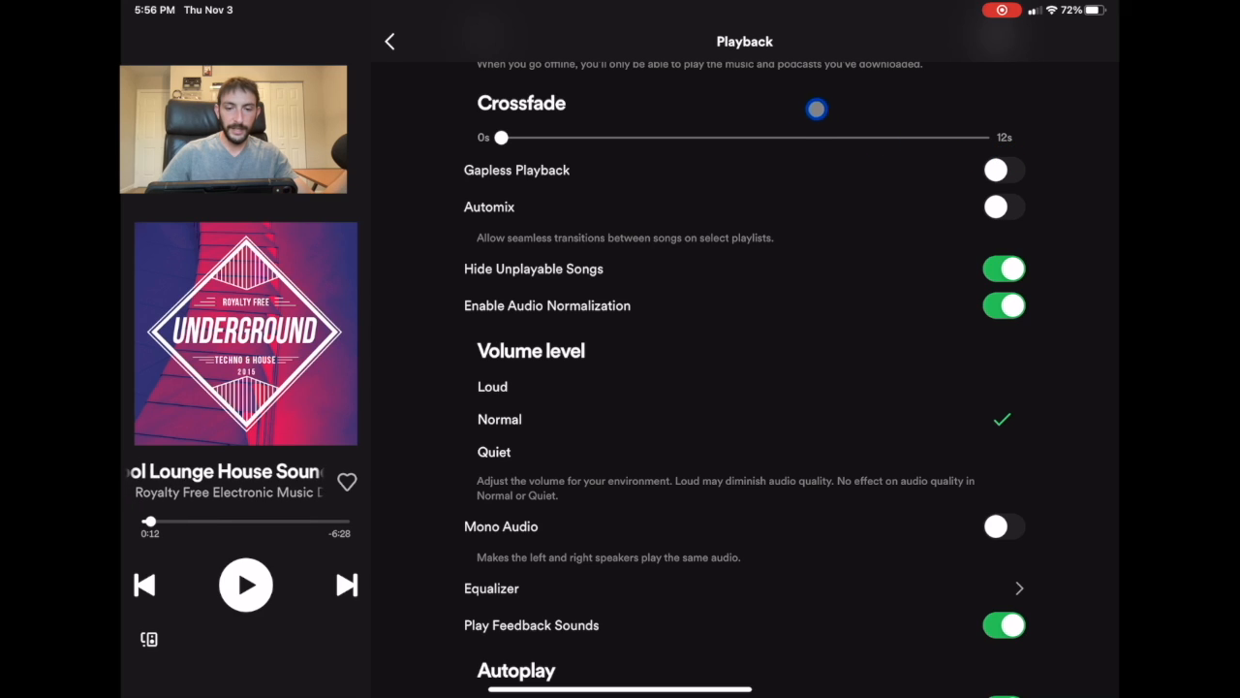
Lengthen the Crossfade slider stepwise from Off through 1 and 3 to 5 seconds
left_click_drag(814, 108, 503, 145)
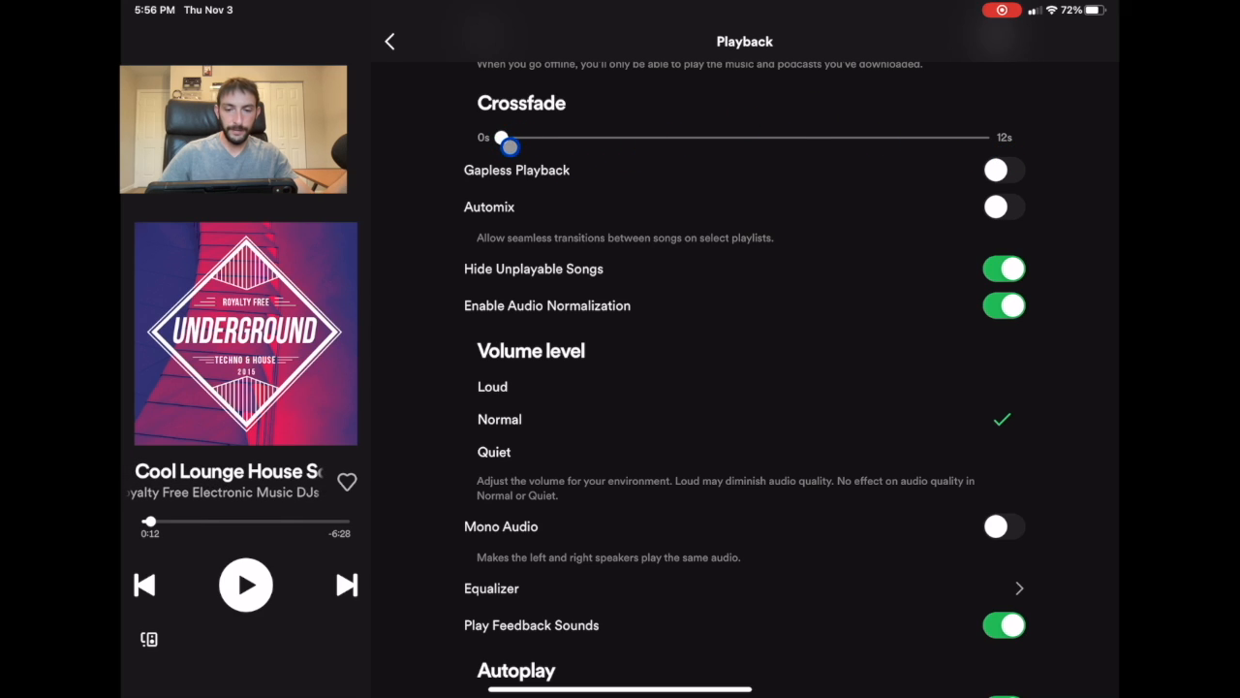
left_click_drag(507, 145, 570, 138)
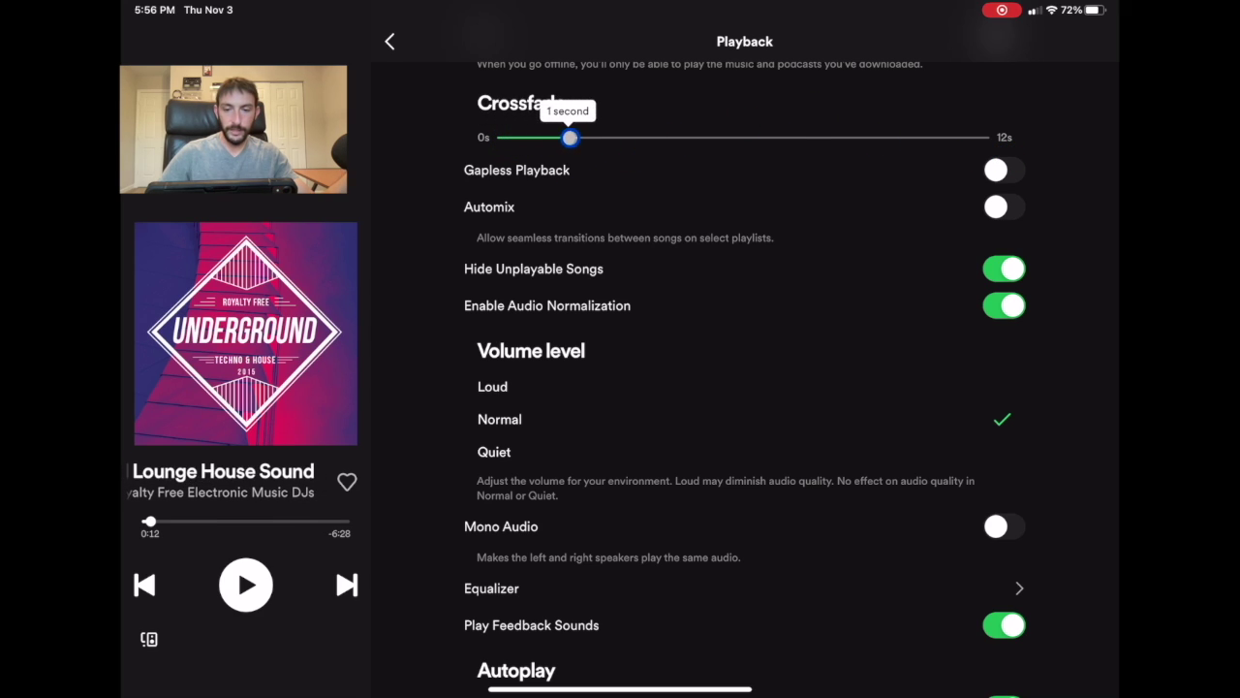
left_click_drag(570, 135, 655, 136)
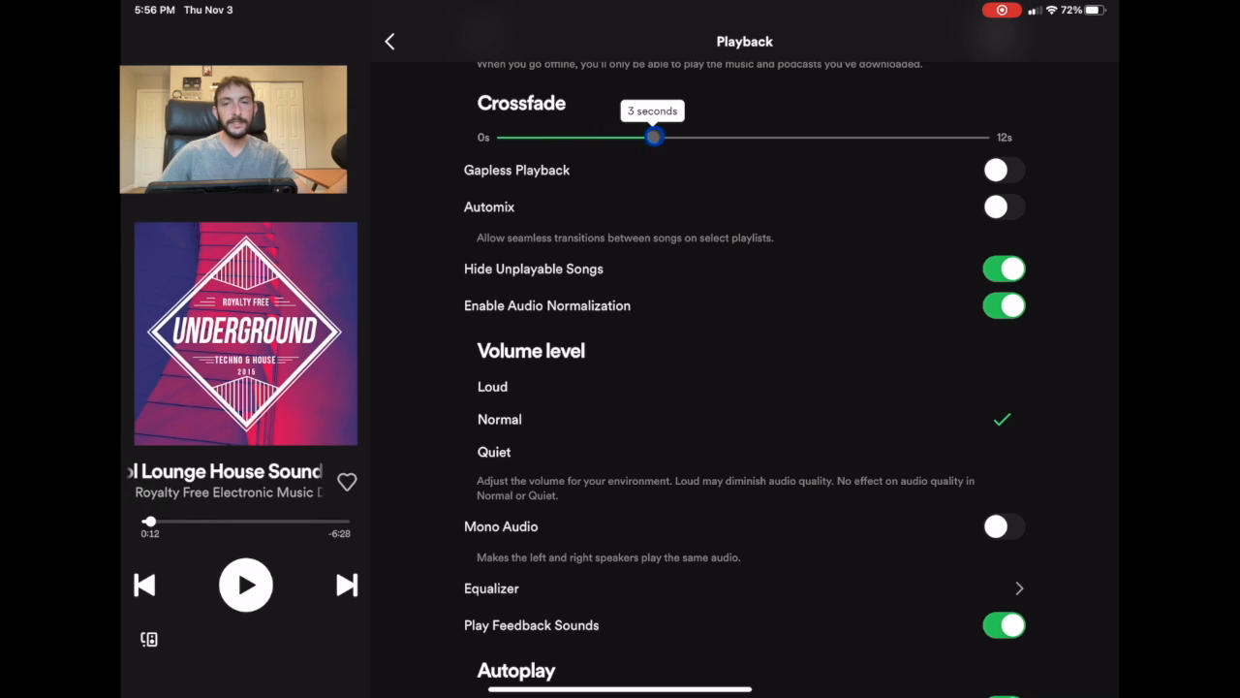
left_click_drag(655, 136, 708, 136)
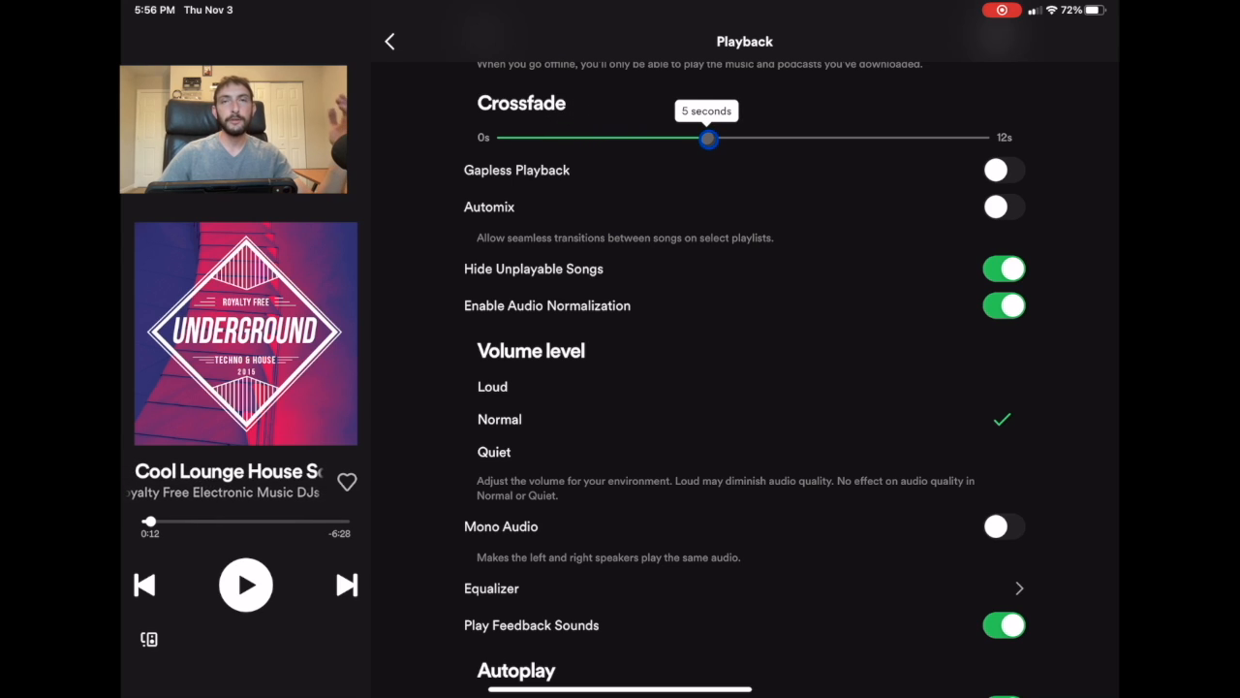
left_click_drag(707, 139, 696, 155)
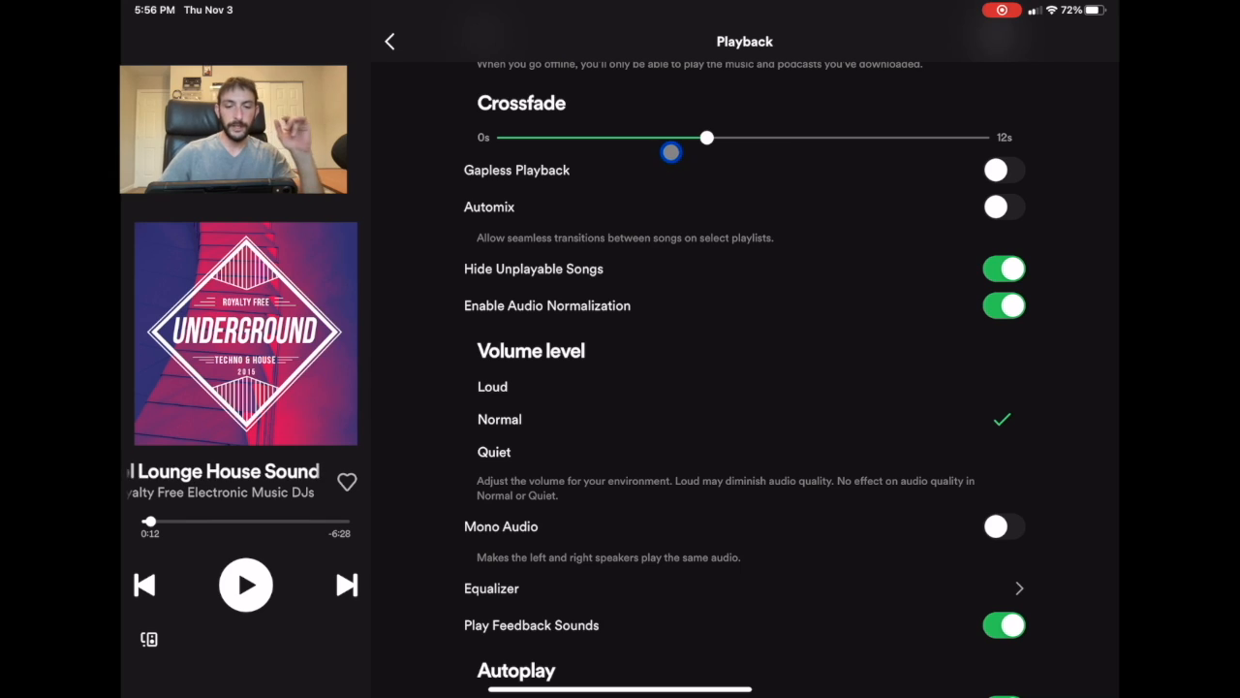
left_click_drag(707, 136, 712, 136)
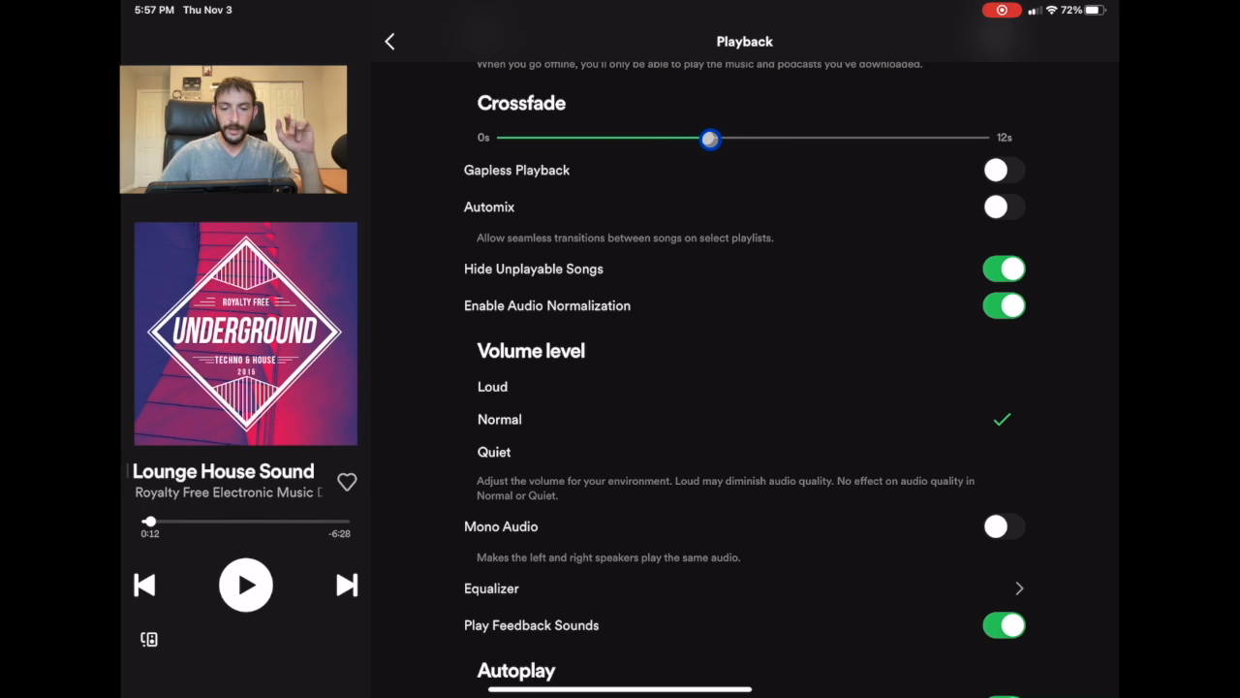
left_click_drag(709, 138, 707, 137)
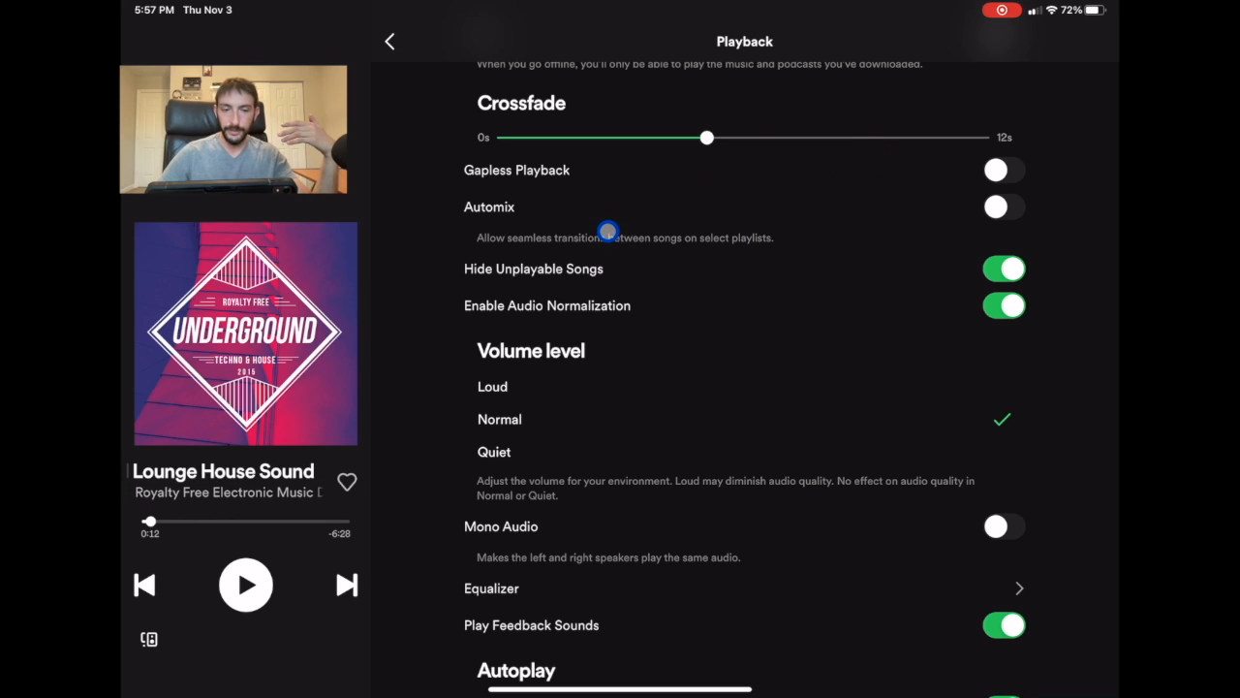
Switch Gapless Playback on and return to the playing Underground Techno and House playlist
left_click(1004, 171)
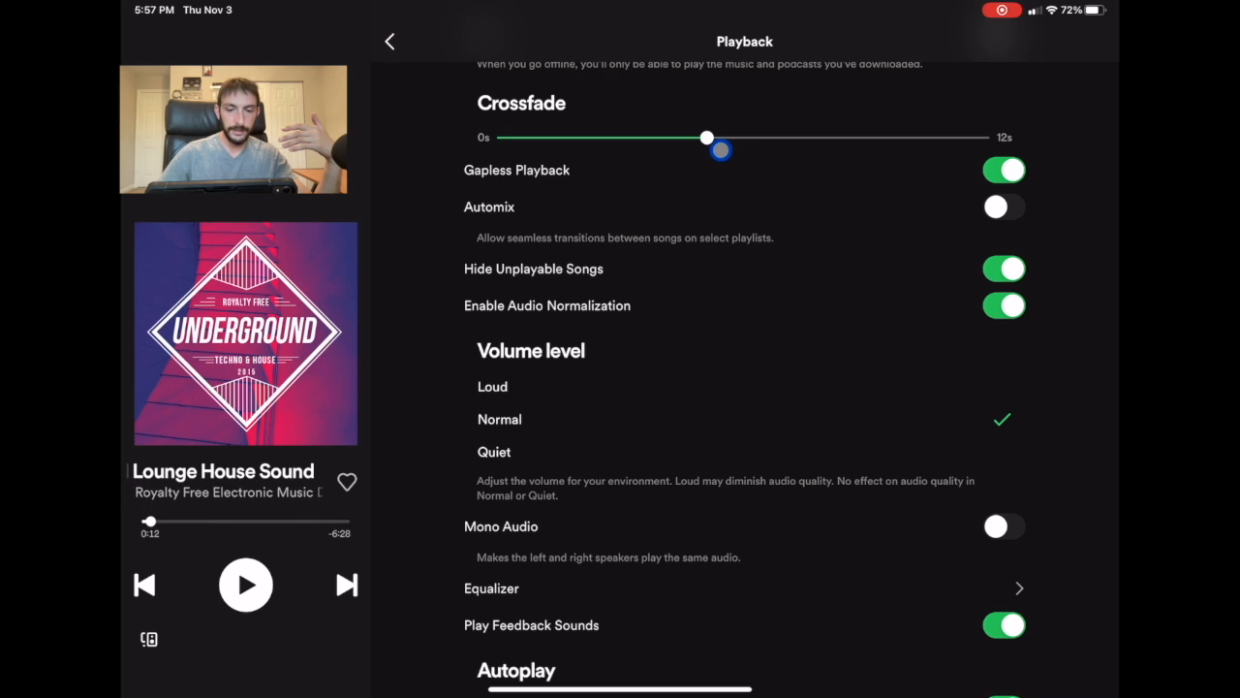
left_click(387, 39)
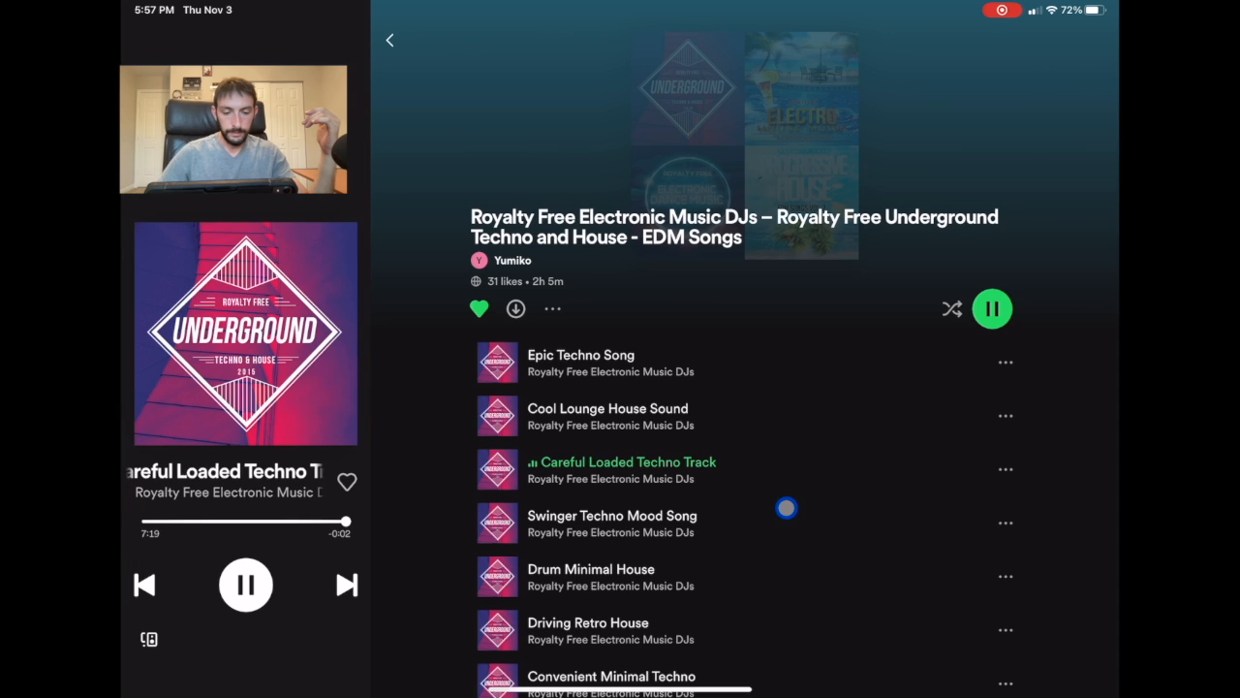
Start Swinger Techno Mood Song and pause it once it begins
left_click(613, 523)
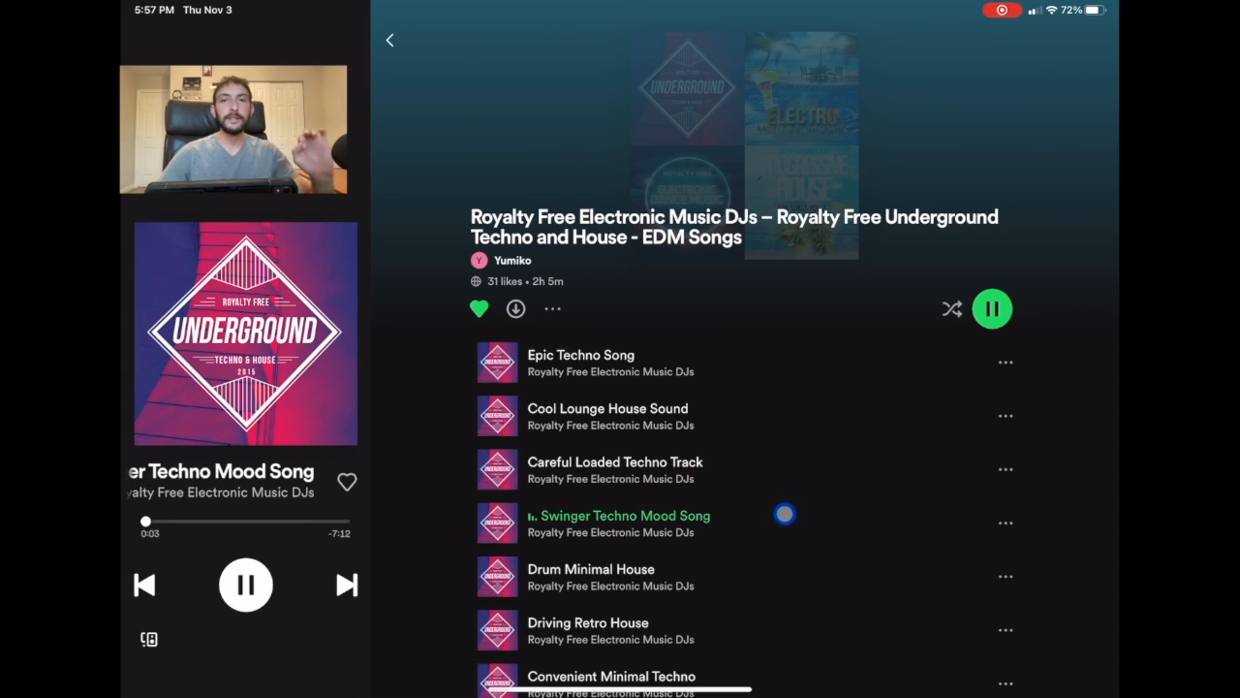
left_click(992, 308)
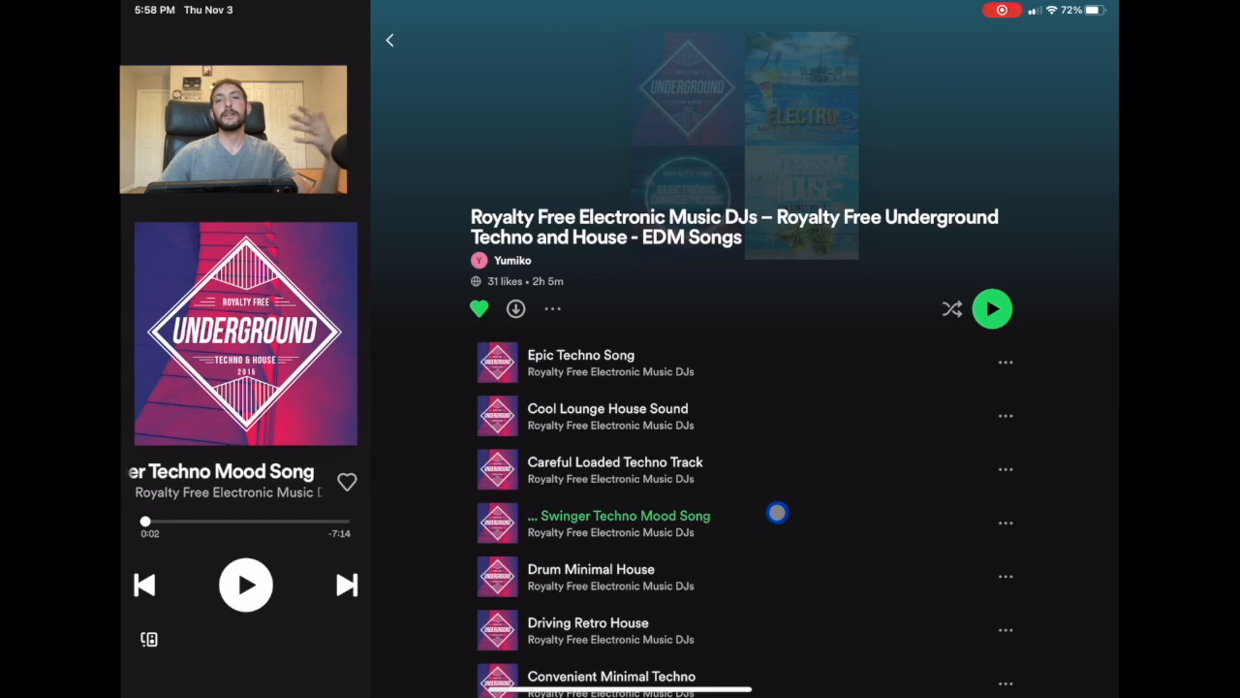
mouse_move(775, 523)
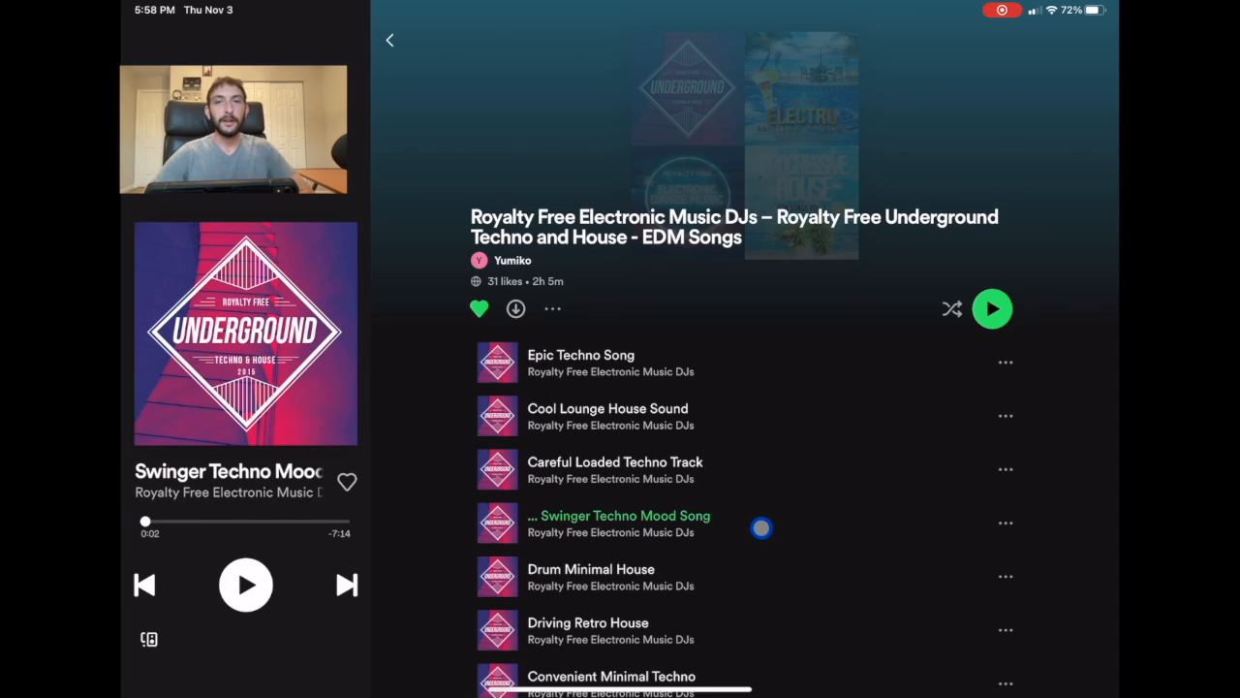
mouse_move(717, 562)
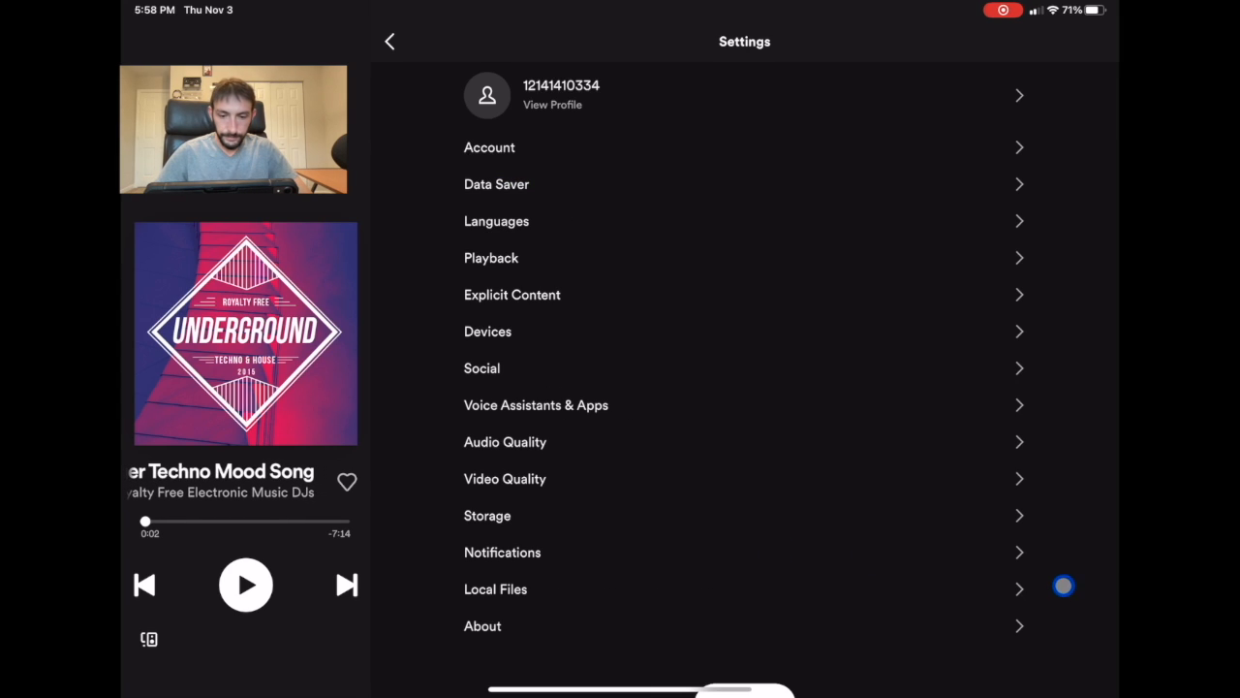
In Playback settings switch Automix on, confirm crossfade reads 5 seconds, then go to Your Library
left_click(491, 257)
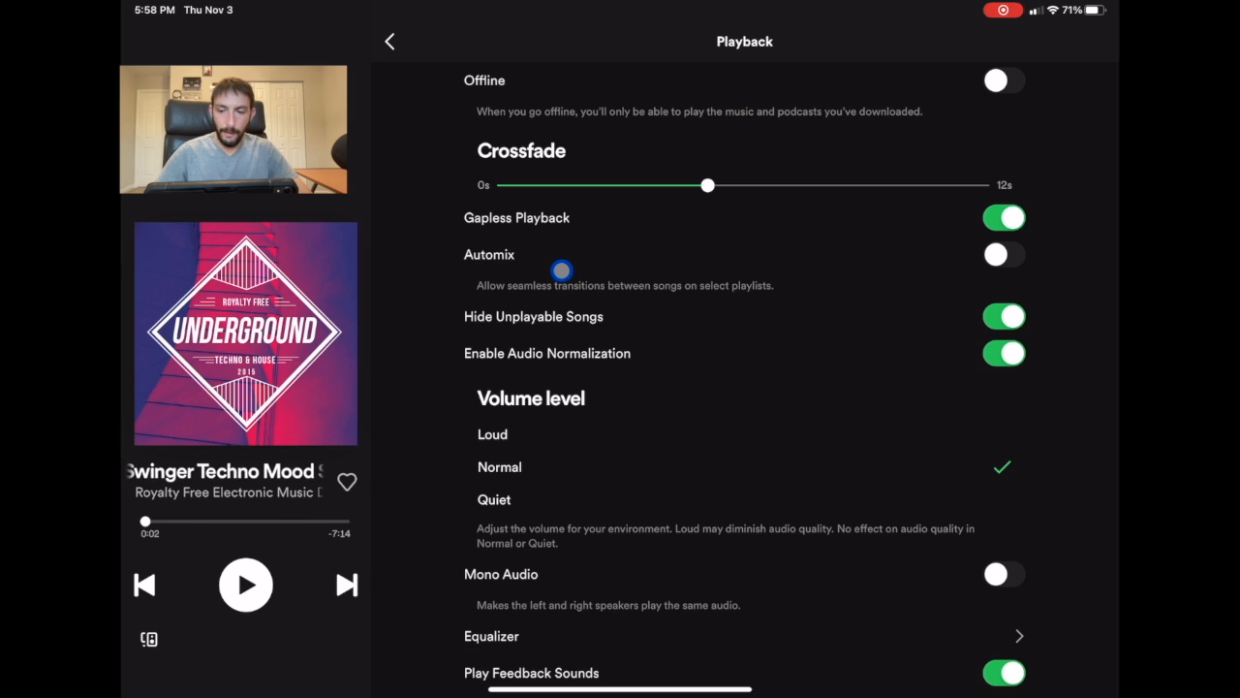
left_click(1004, 245)
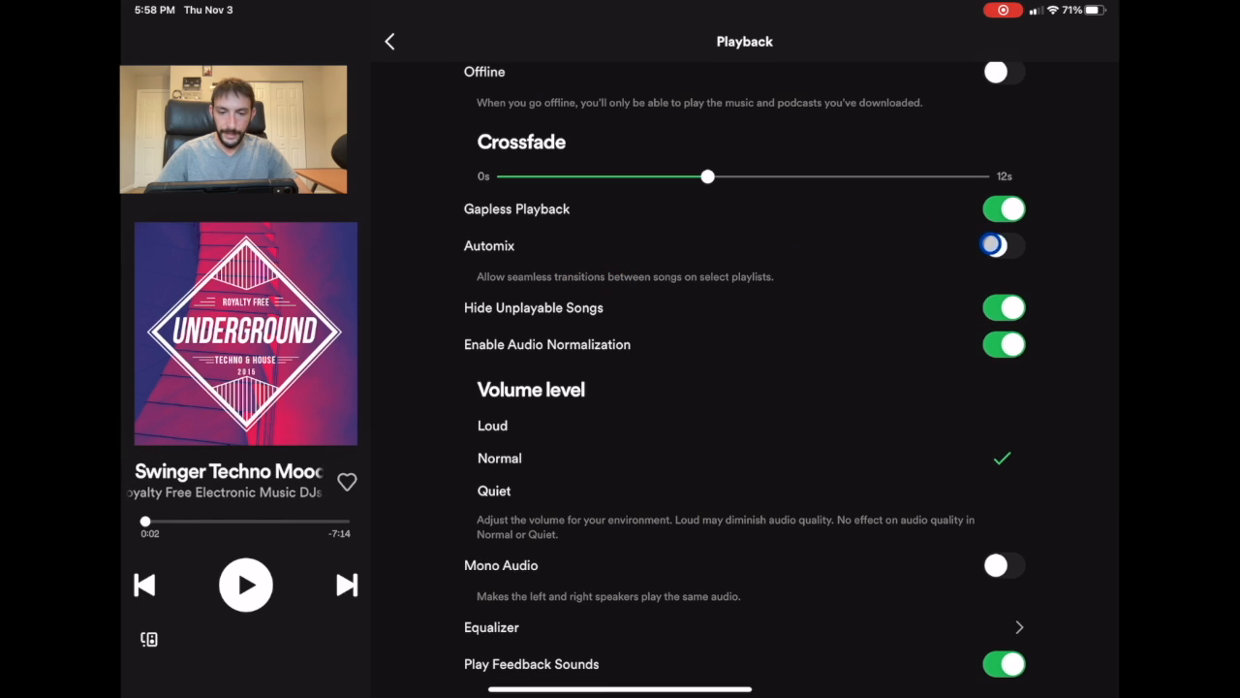
left_click(1004, 244)
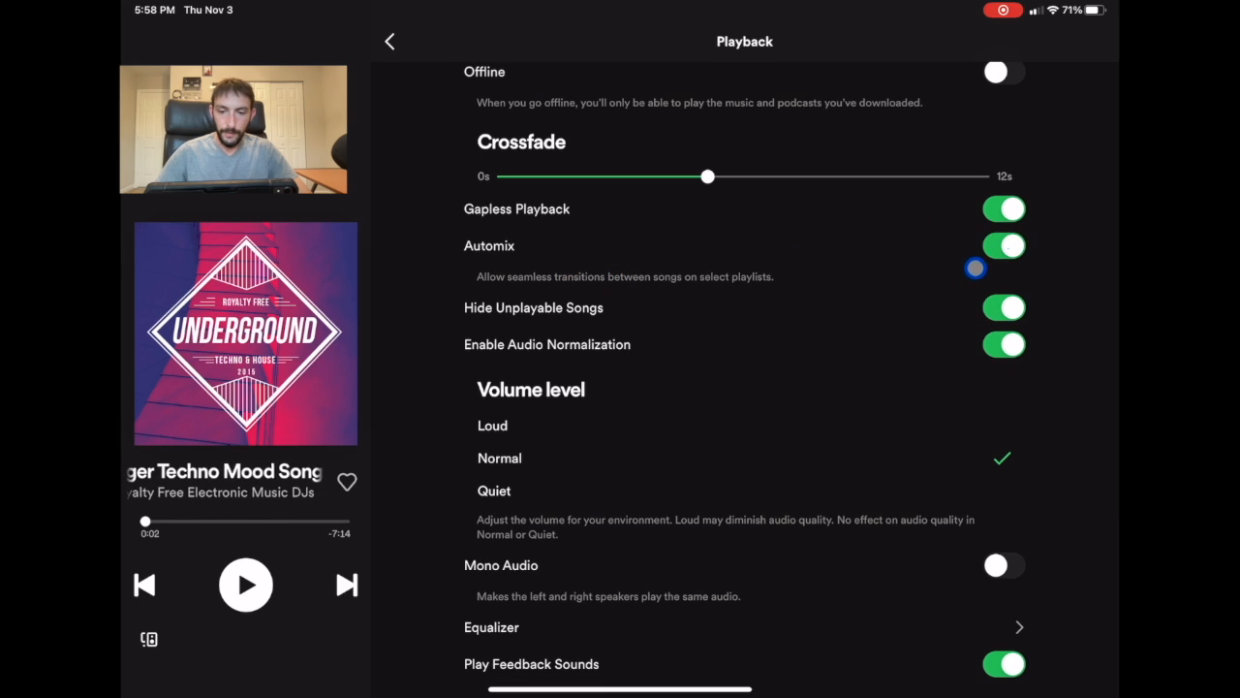
left_click_drag(707, 176, 707, 177)
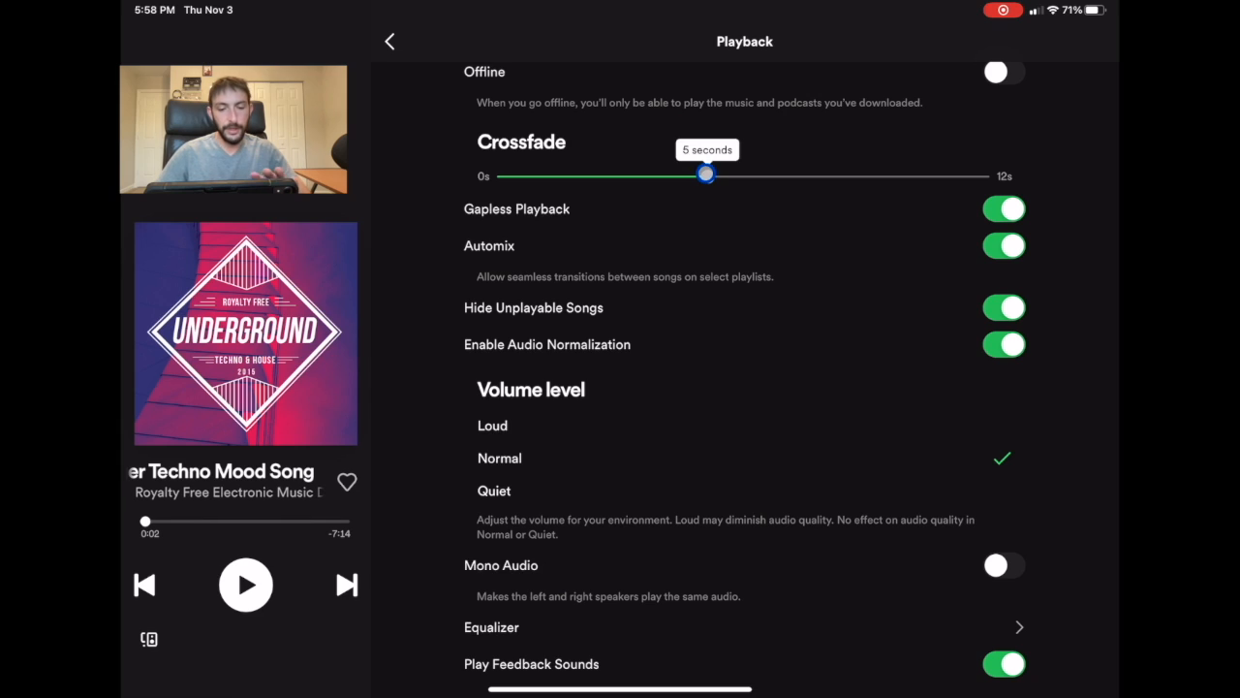
left_click_drag(706, 174, 686, 182)
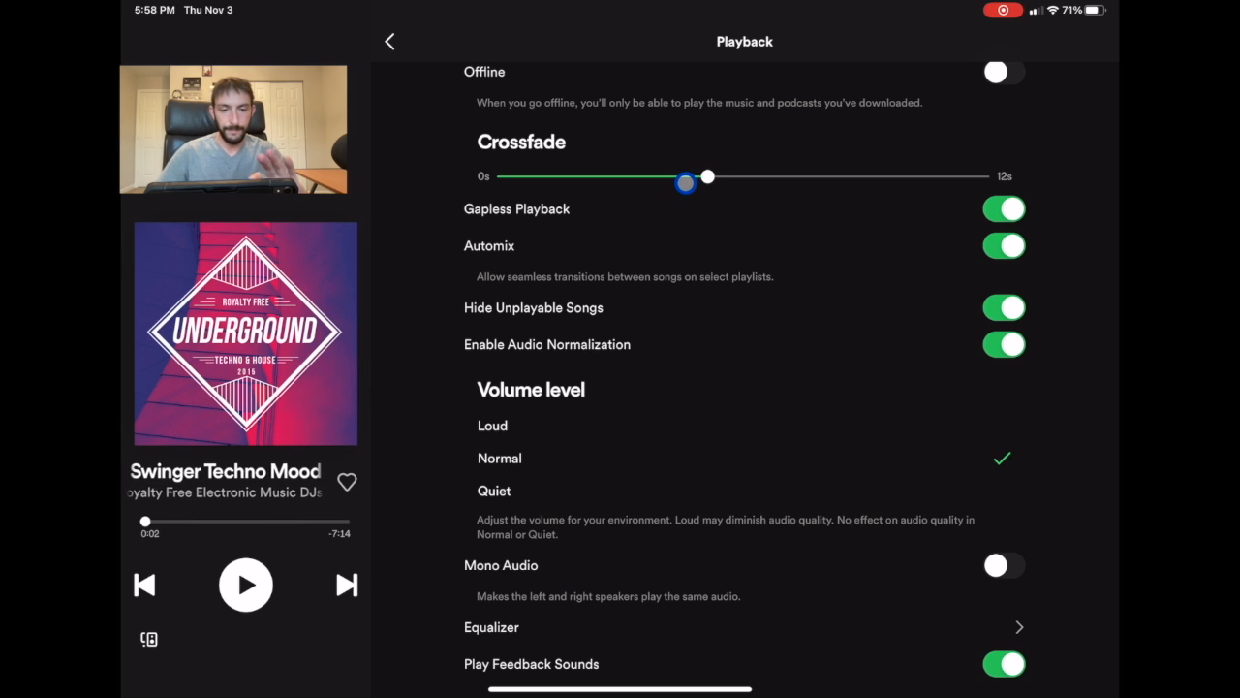
left_click_drag(686, 177, 678, 190)
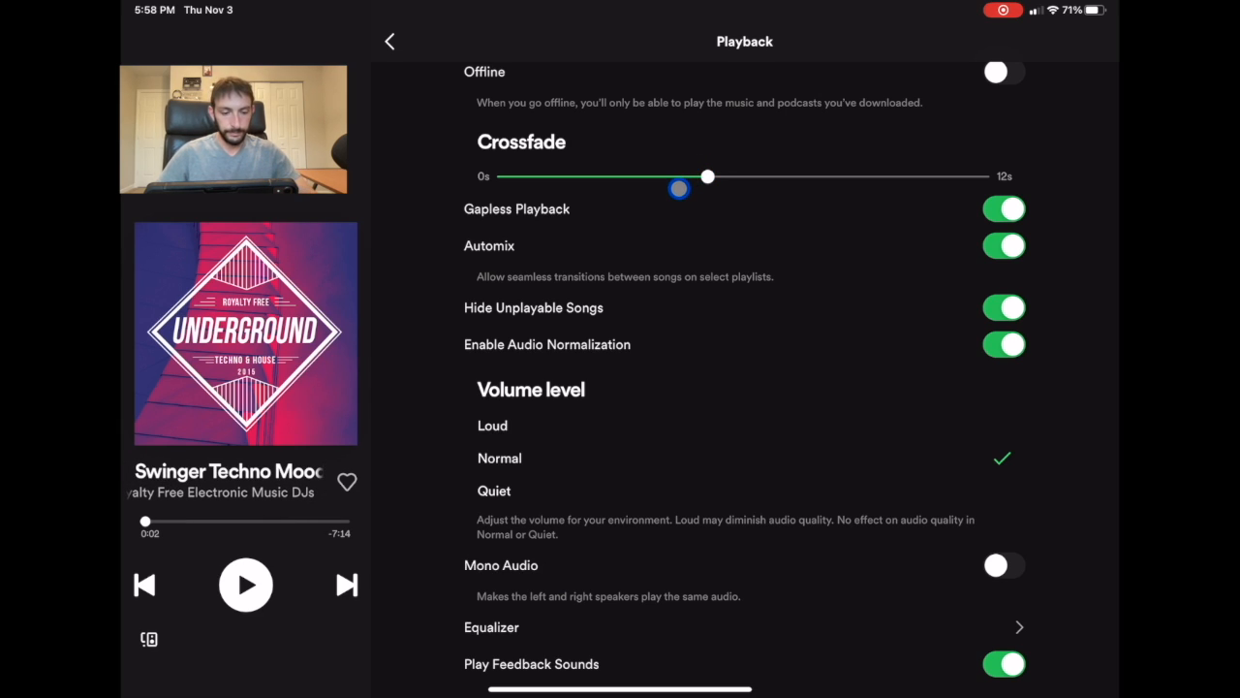
left_click(390, 39)
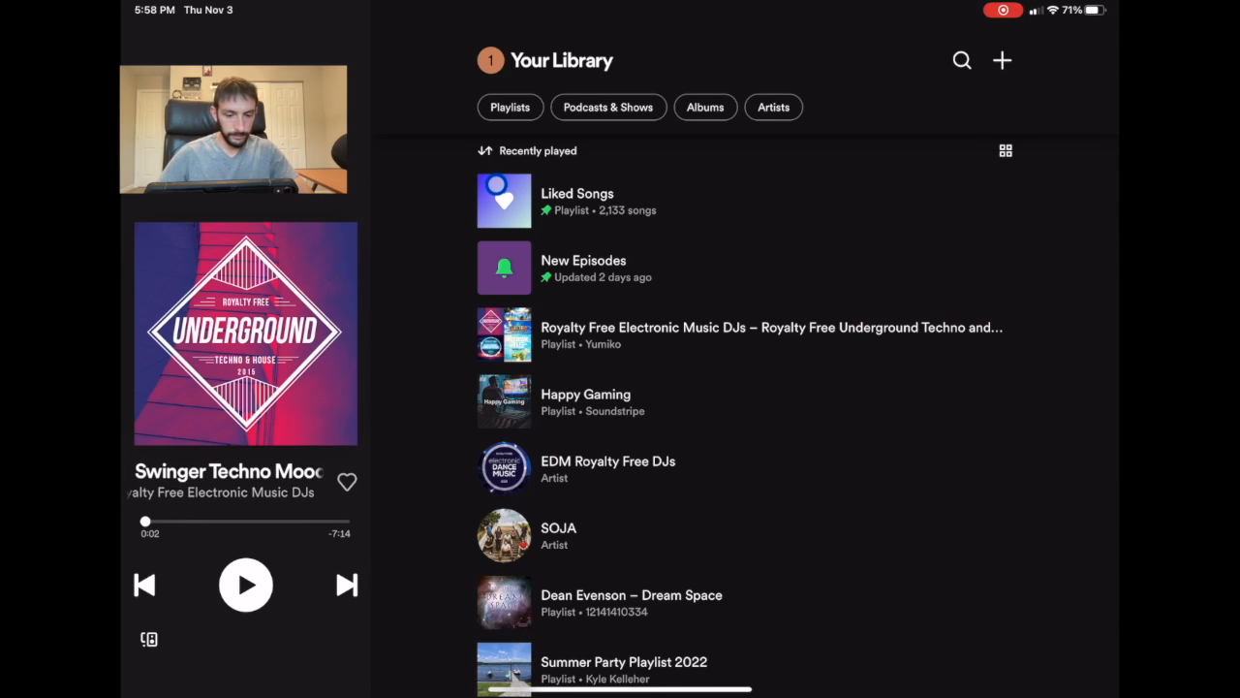
Seek Swinger Techno Mood Song near its end, hear it crossfade into Drum Minimal House, then go Home
left_click(245, 585)
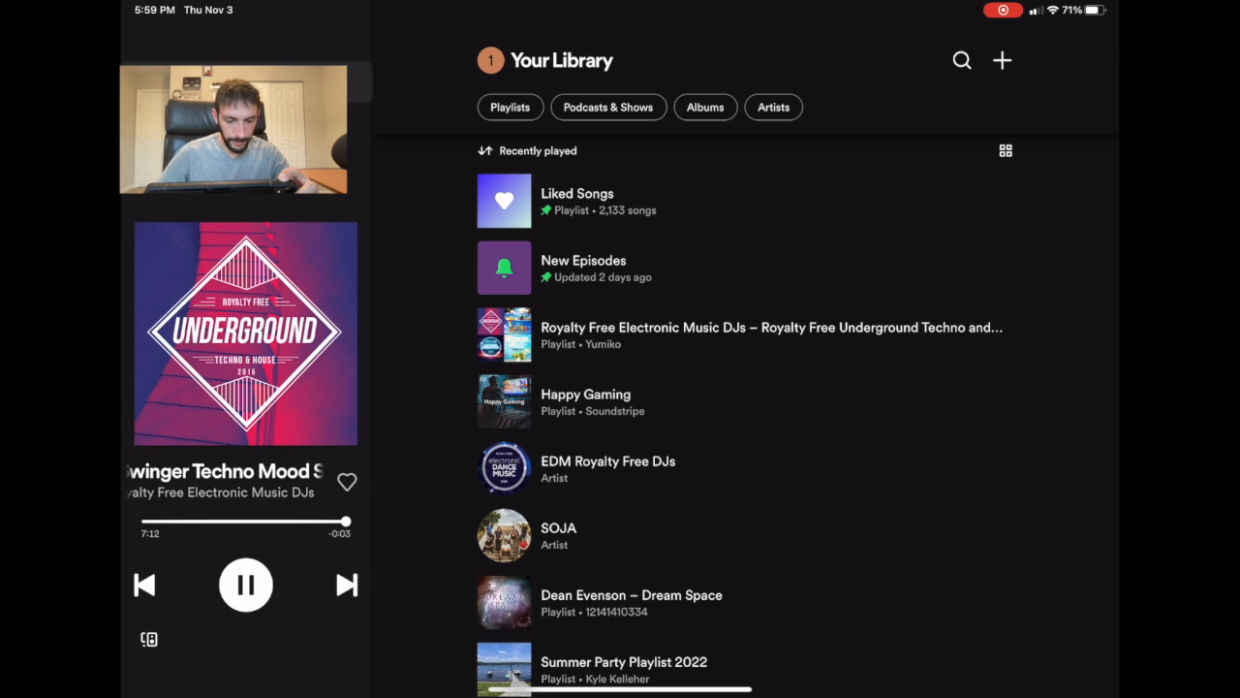
left_click(345, 585)
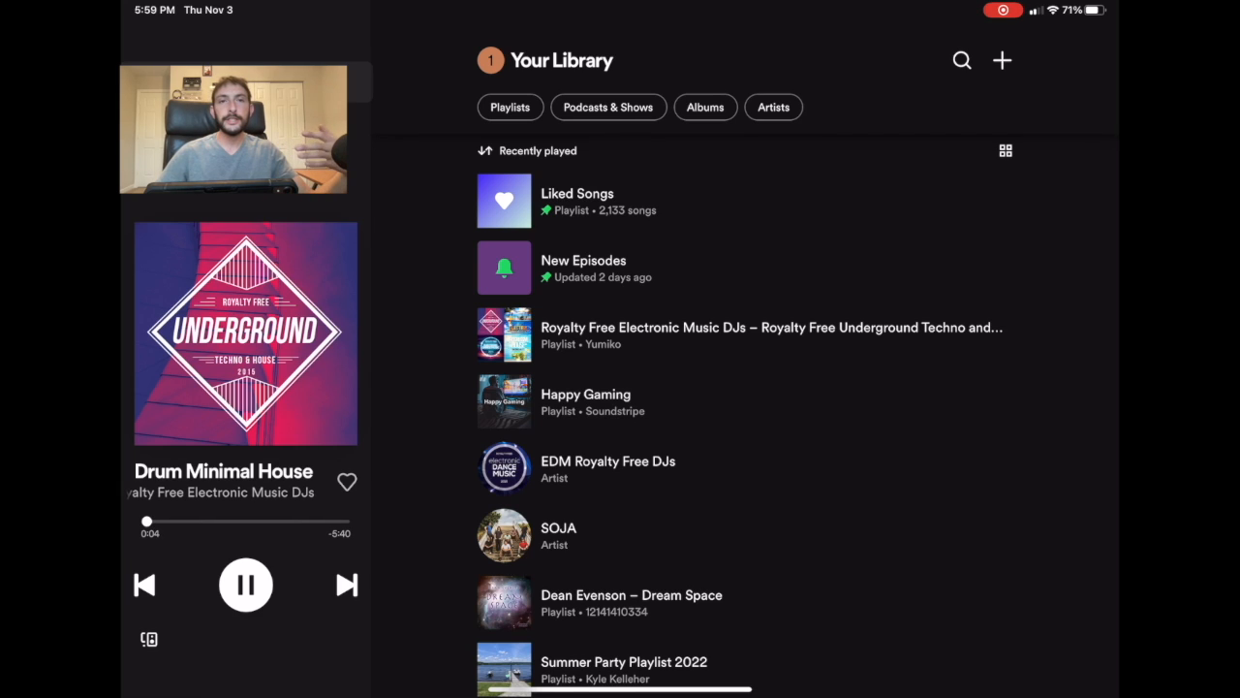
left_click(244, 585)
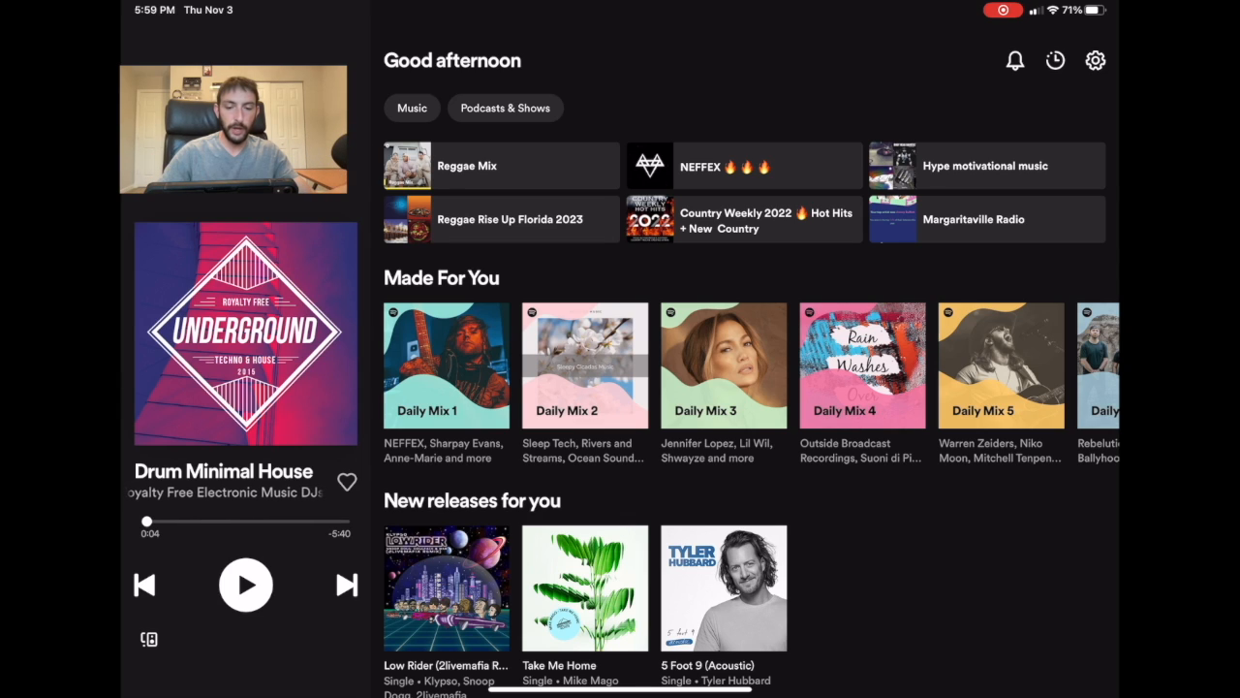
Open Settings from the Spotify home page and enter the Playback section
left_click(1093, 59)
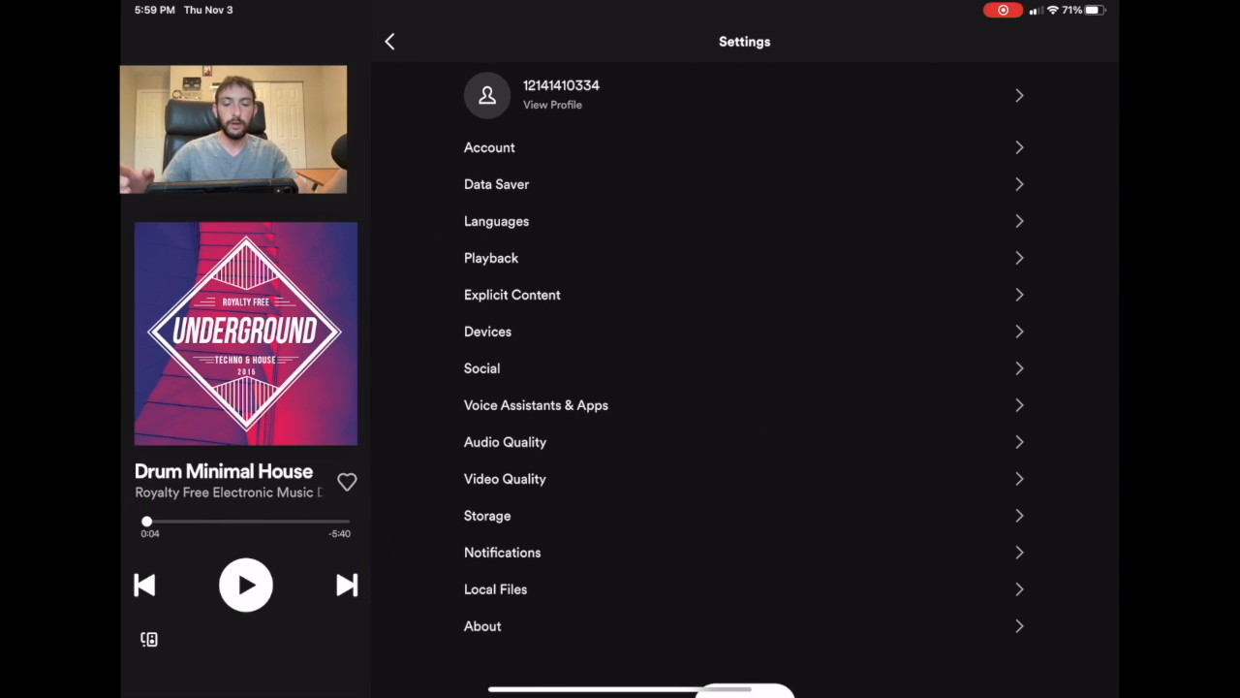
left_click(490, 256)
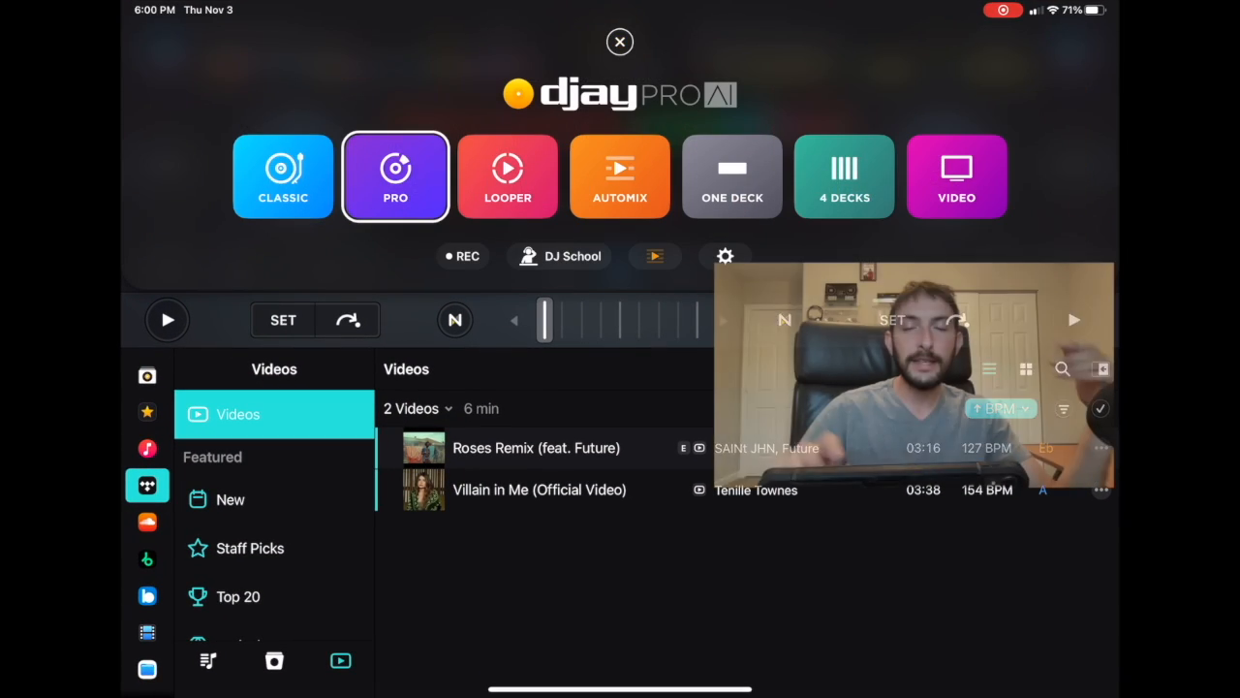
Choose AUTOMIX in the djay mode picker so the Up Next queue layout appears
left_click(620, 174)
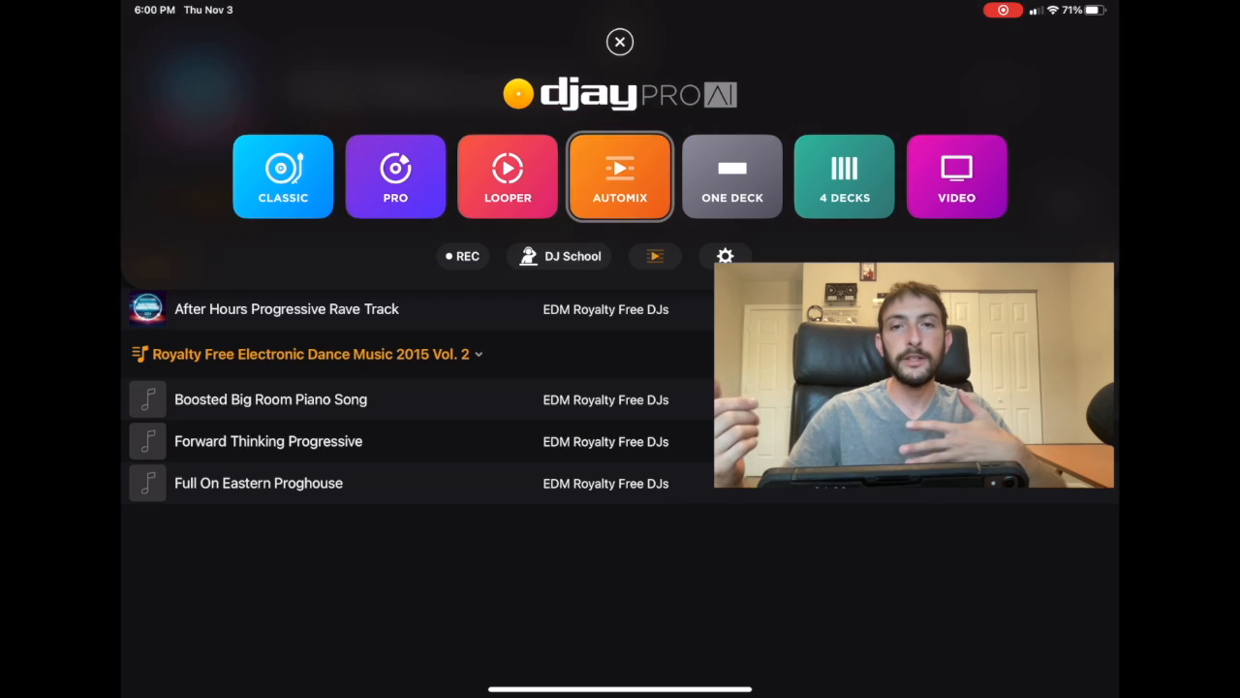
left_click(621, 174)
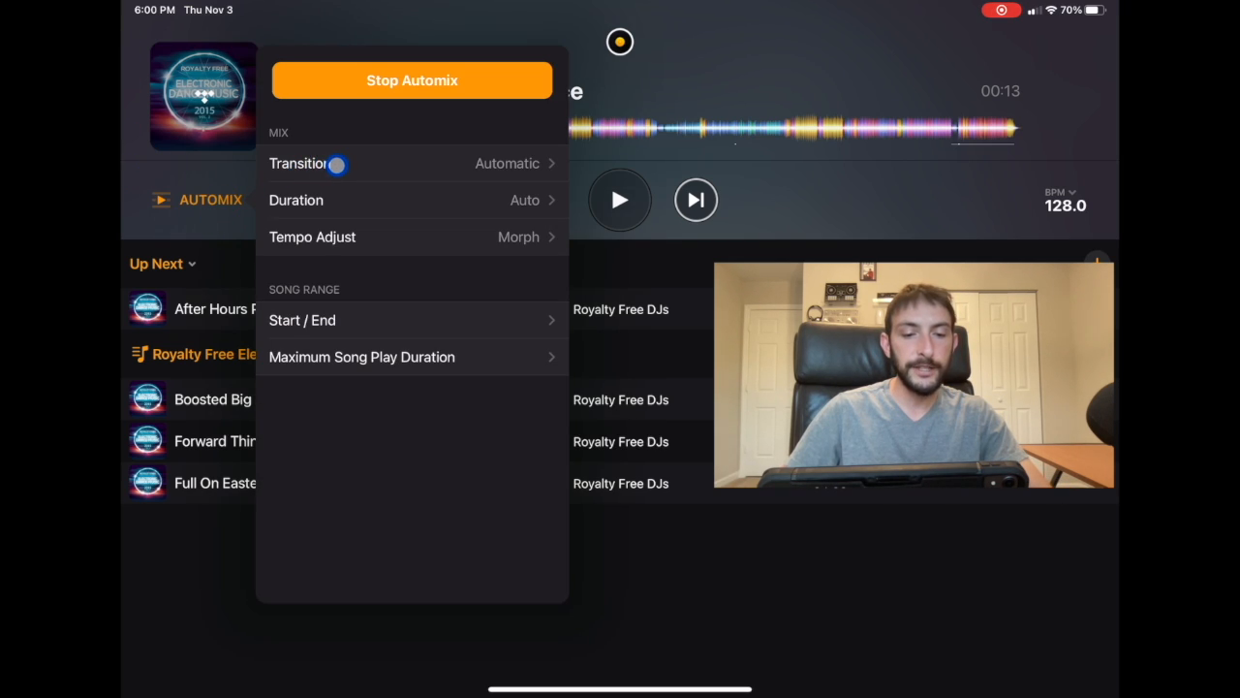
Browse the Automix Transition styles, keep Automatic, and dismiss the Automix options panel
left_click(411, 163)
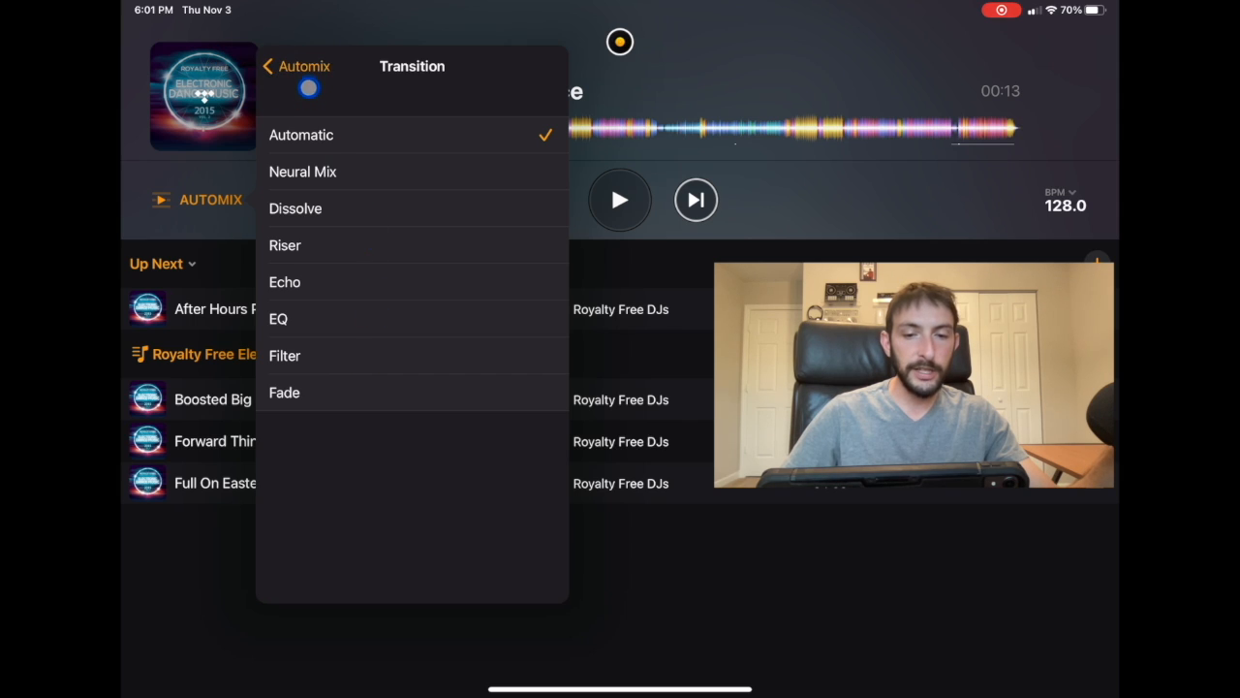
left_click(291, 66)
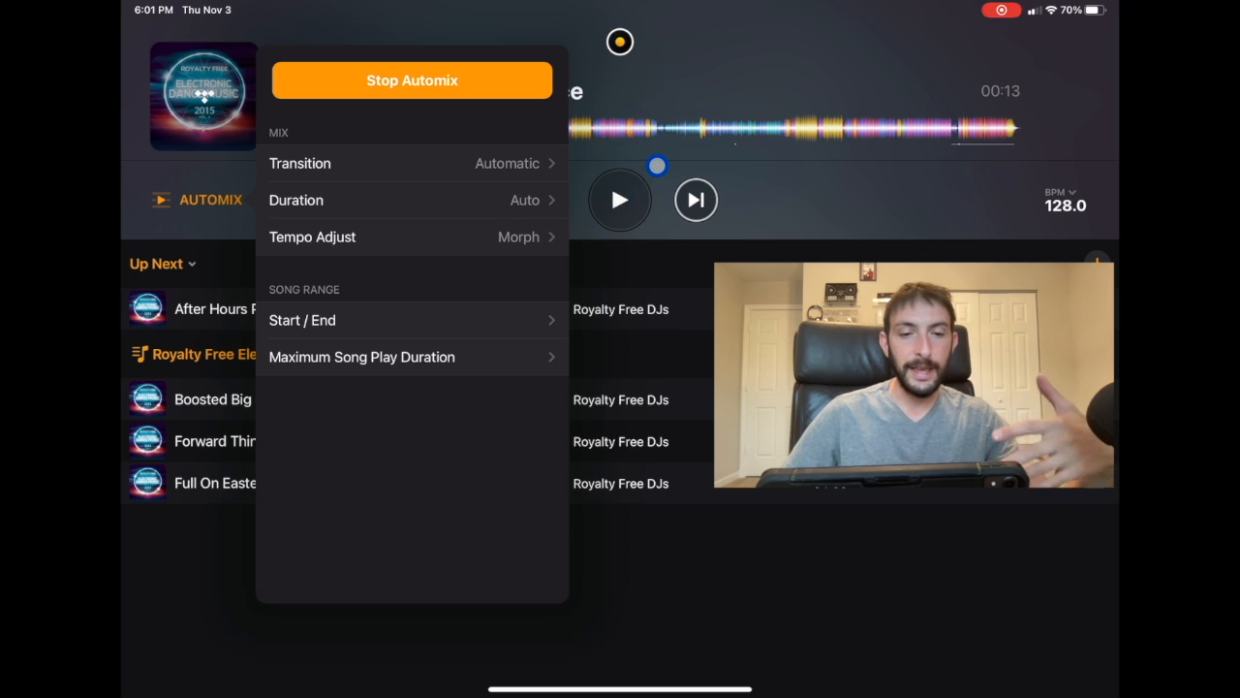
left_click(543, 200)
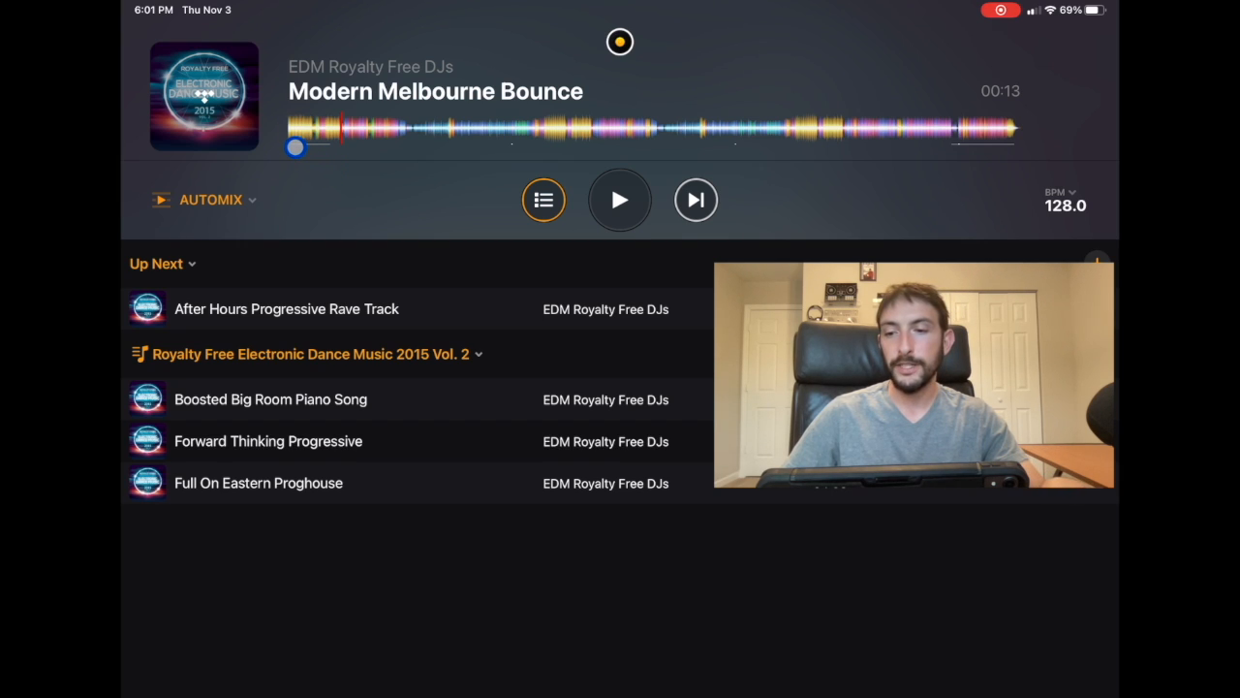
Start Automix playback of Modern Melbourne Bounce from the Automix screen
left_click_drag(294, 147, 984, 151)
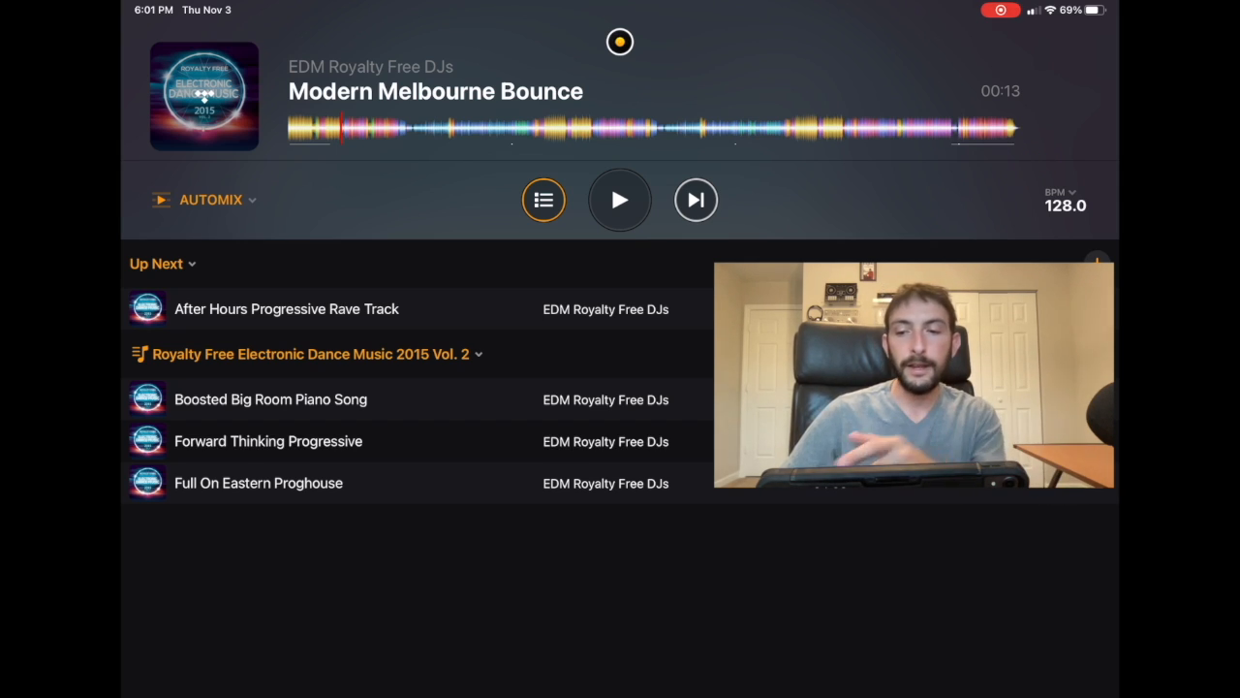
left_click(620, 199)
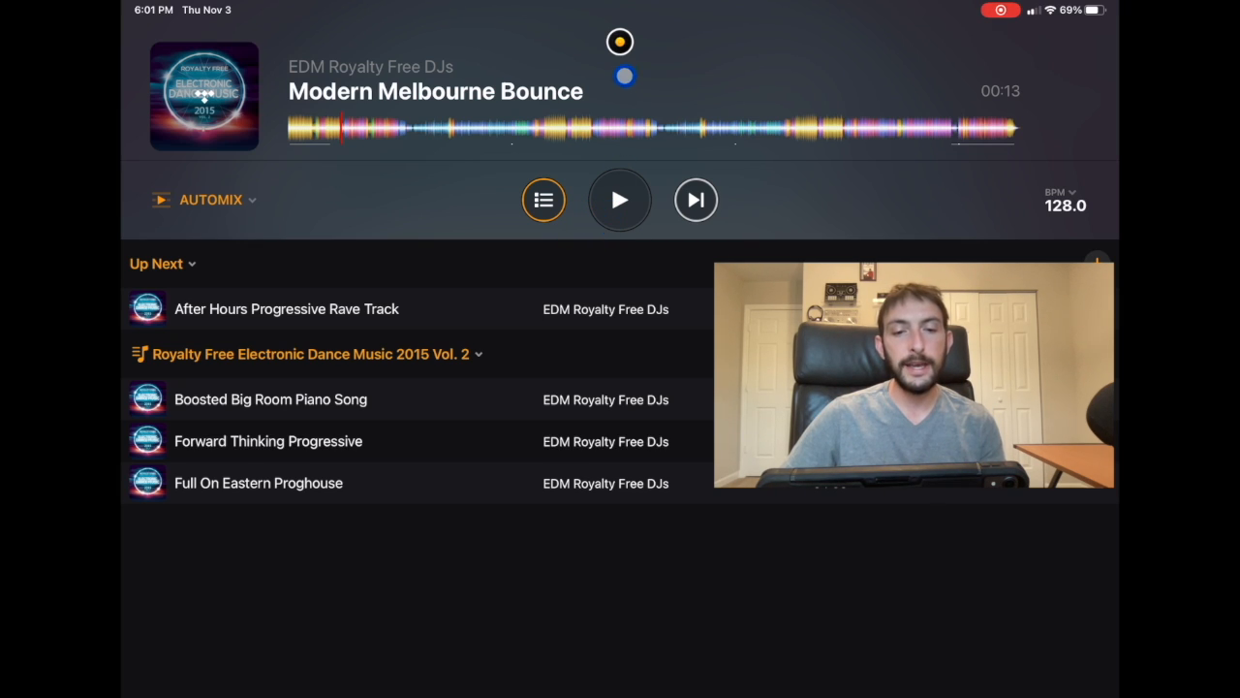
left_click(620, 200)
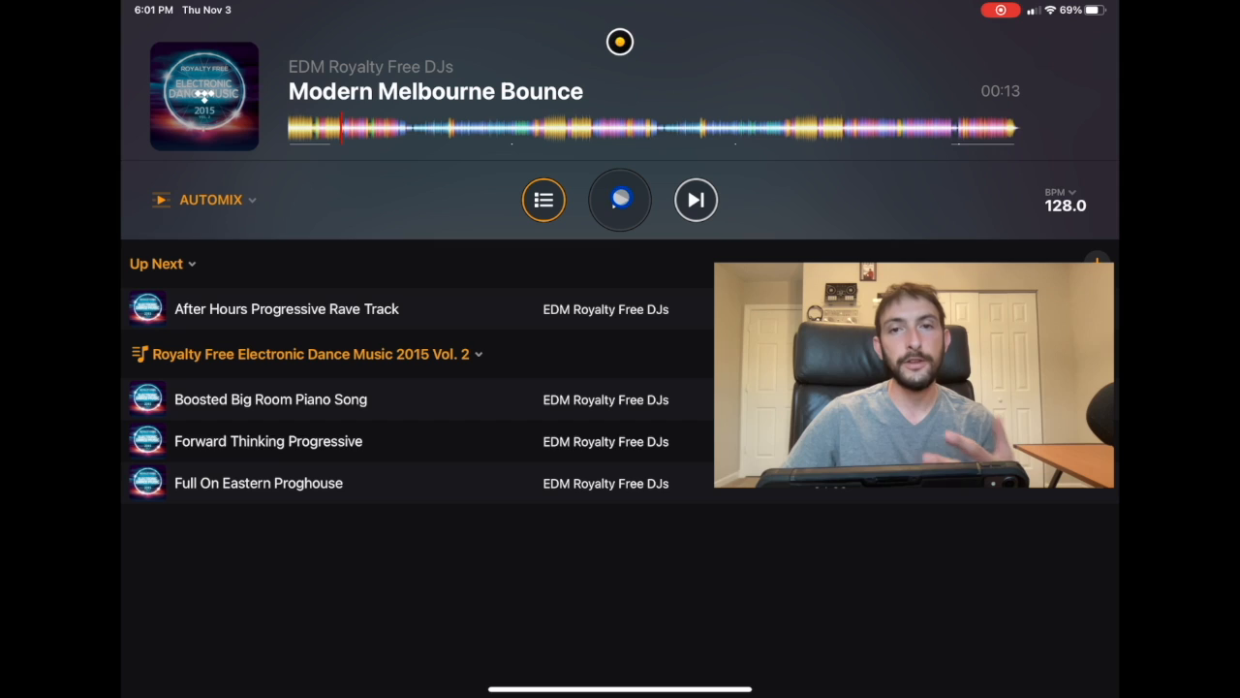
left_click(620, 200)
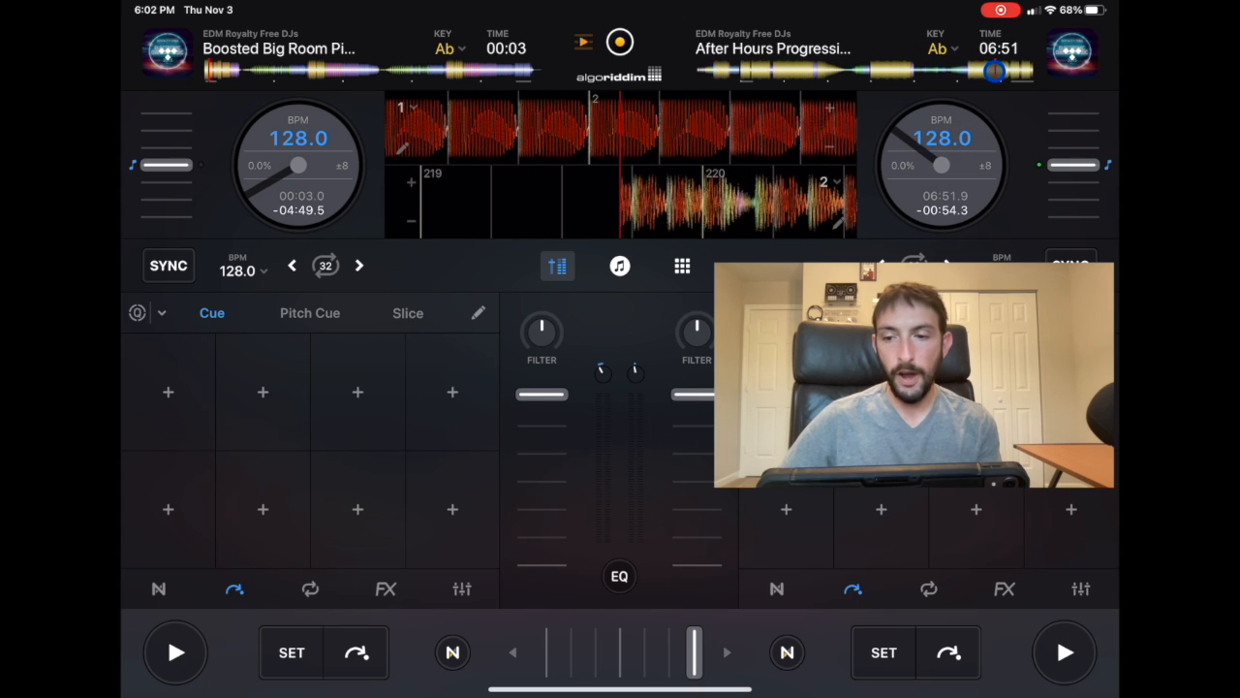
Play After Hours Progressive Rave Track on deck 2 with Boosted Big Room Piano Song loaded opposite
left_click(1066, 651)
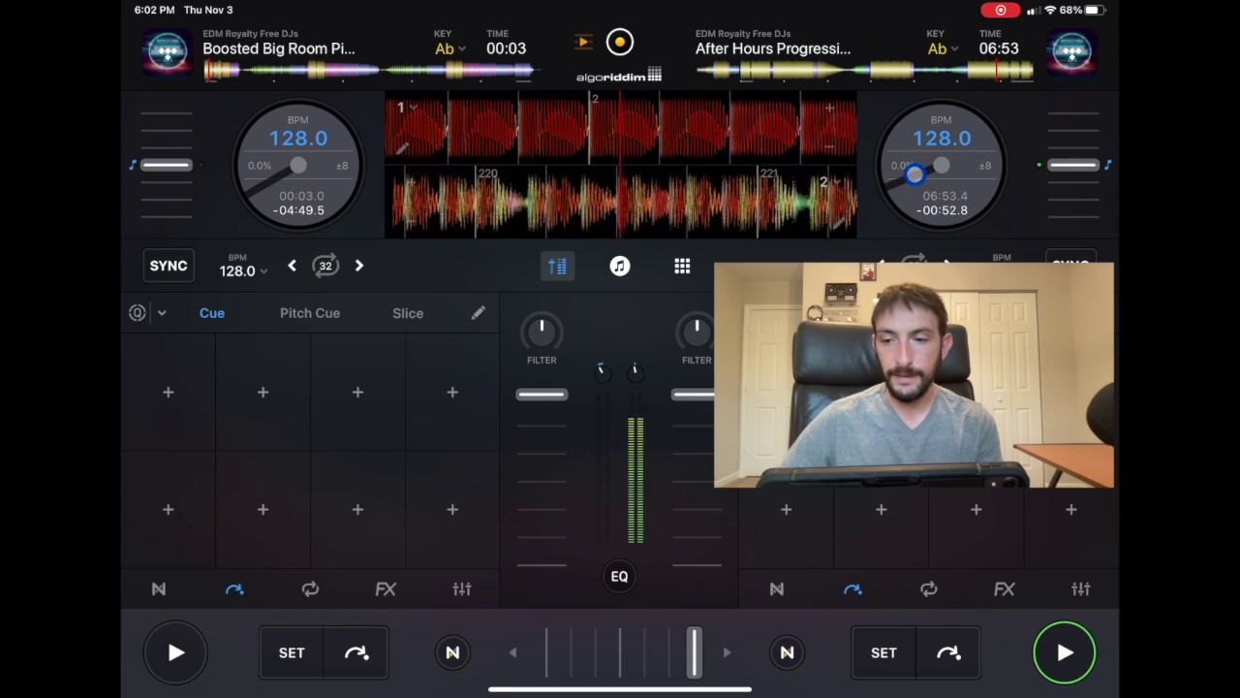